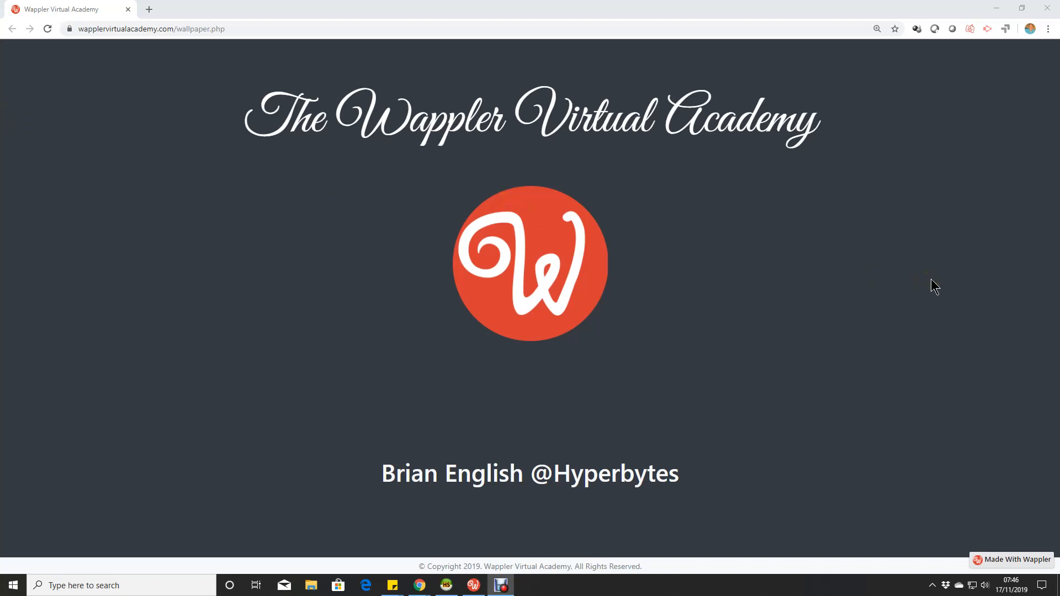
{"action": "mouse_move", "coordinate": [473, 584]}
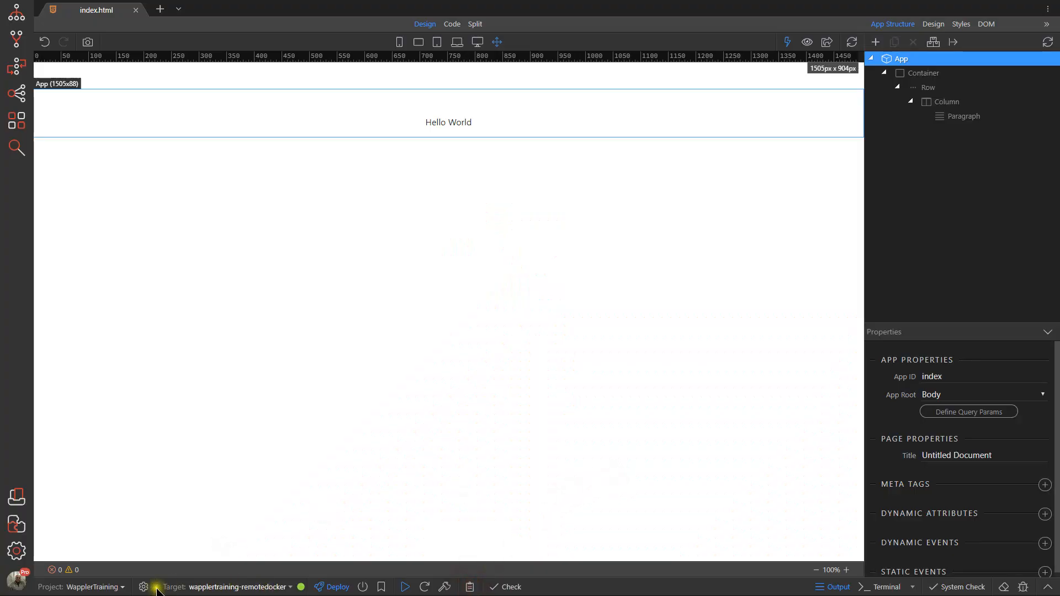
Review the wapplertraining-remotedocker target: remote Docker at 178.62.30.206 running Apache with PHP.
{"action": "left_click", "coordinate": [143, 586]}
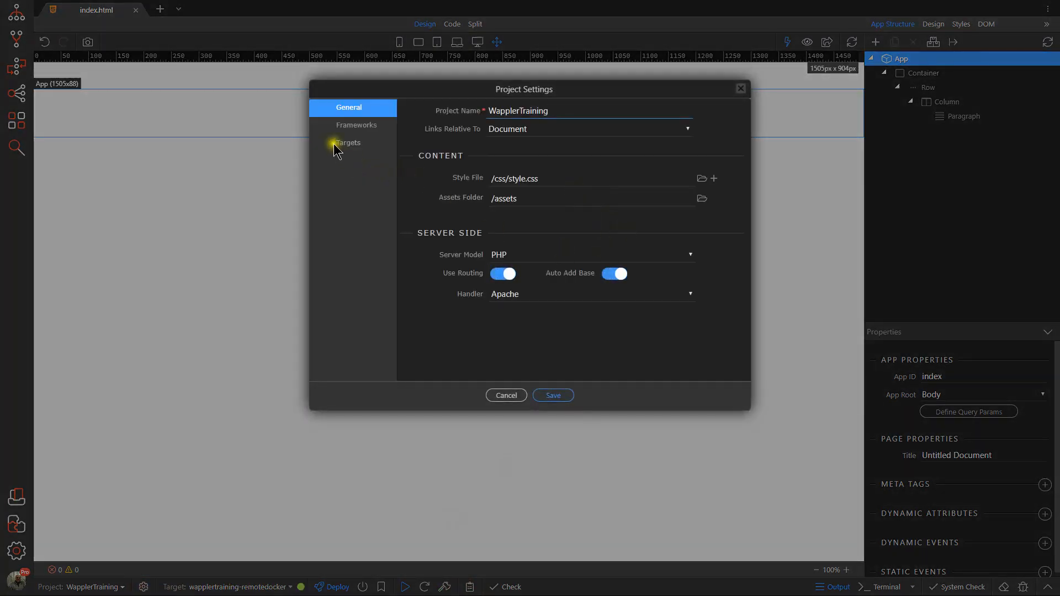
{"action": "left_click", "coordinate": [348, 143]}
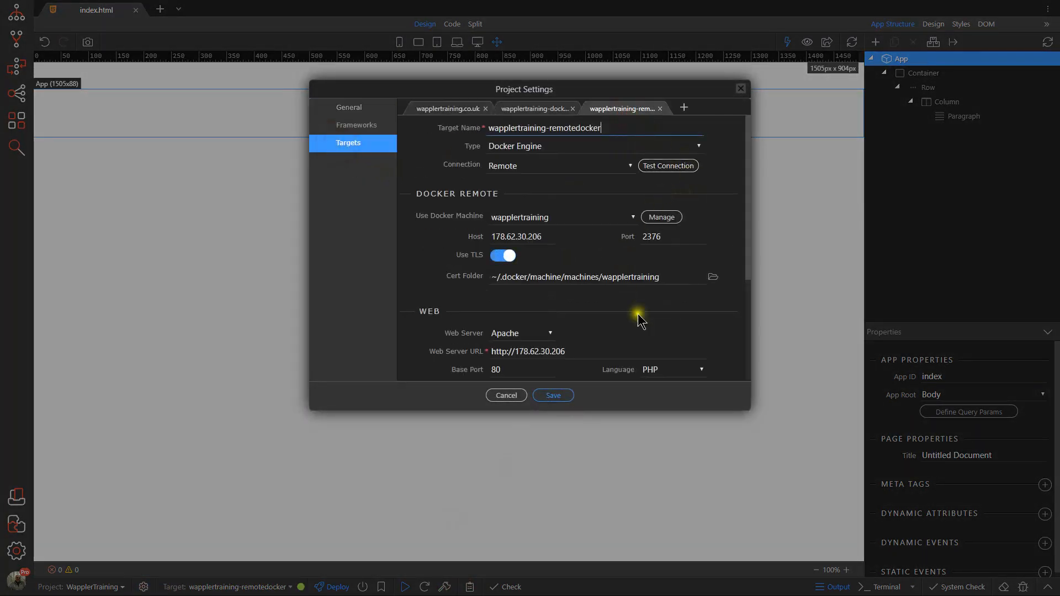
{"action": "scroll", "scroll_direction": "down", "scroll_amount": 3}
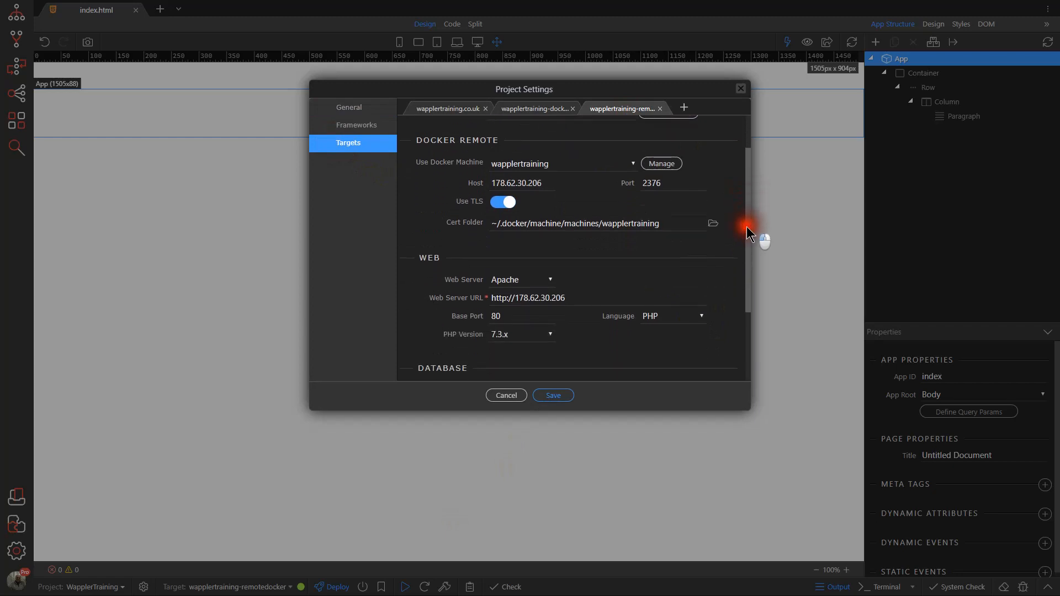
{"action": "scroll", "scroll_direction": "up", "scroll_amount": 3}
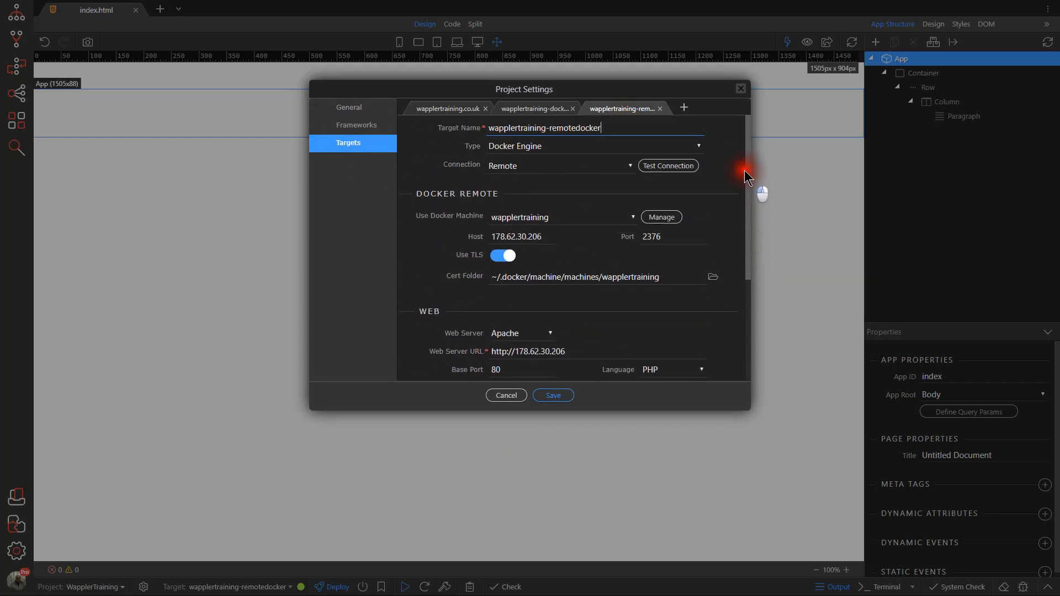
{"action": "mouse_move", "coordinate": [554, 348]}
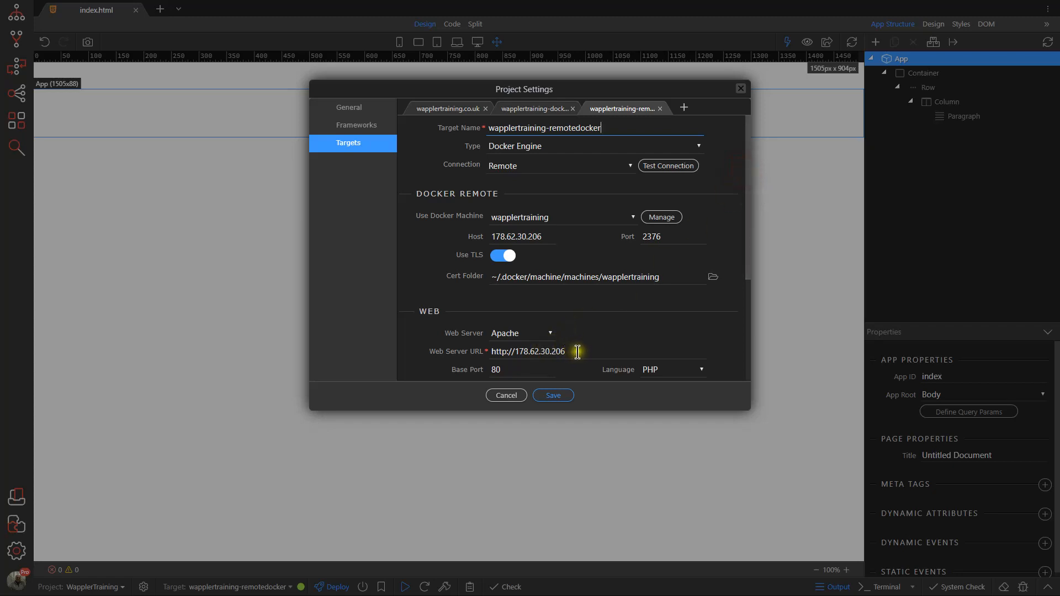
{"action": "left_click", "coordinate": [490, 351]}
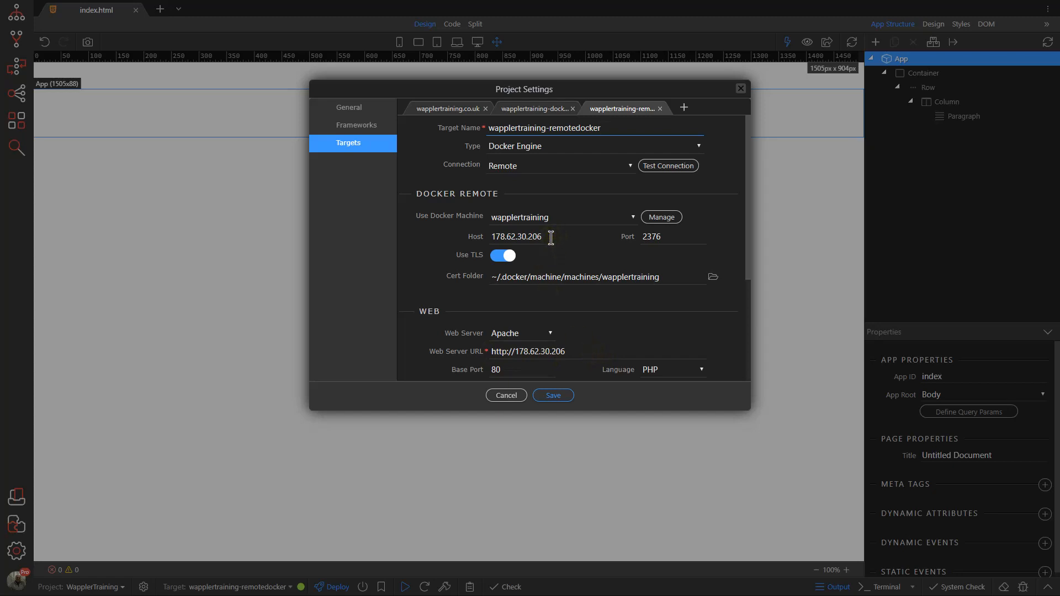
{"action": "mouse_move", "coordinate": [817, 391]}
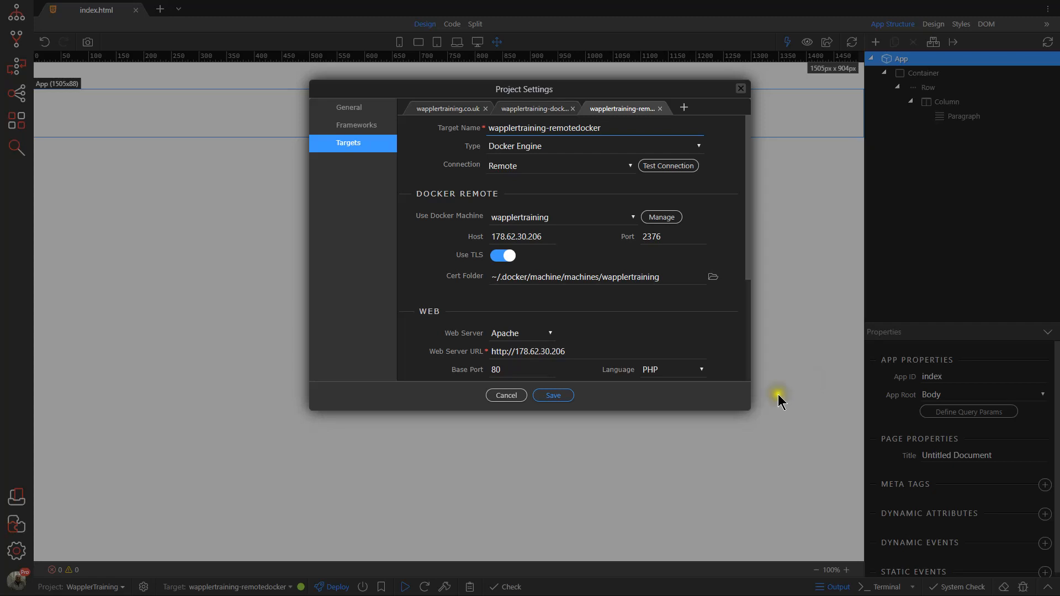
{"action": "mouse_move", "coordinate": [740, 88]}
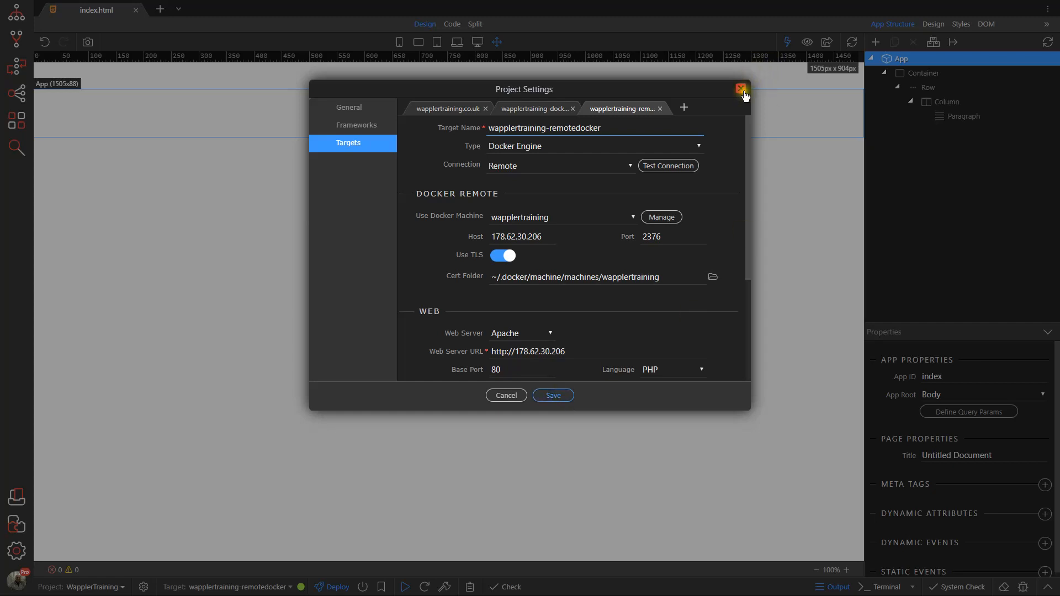
Close the project settings dialog without making changes.
{"action": "left_click", "coordinate": [742, 88]}
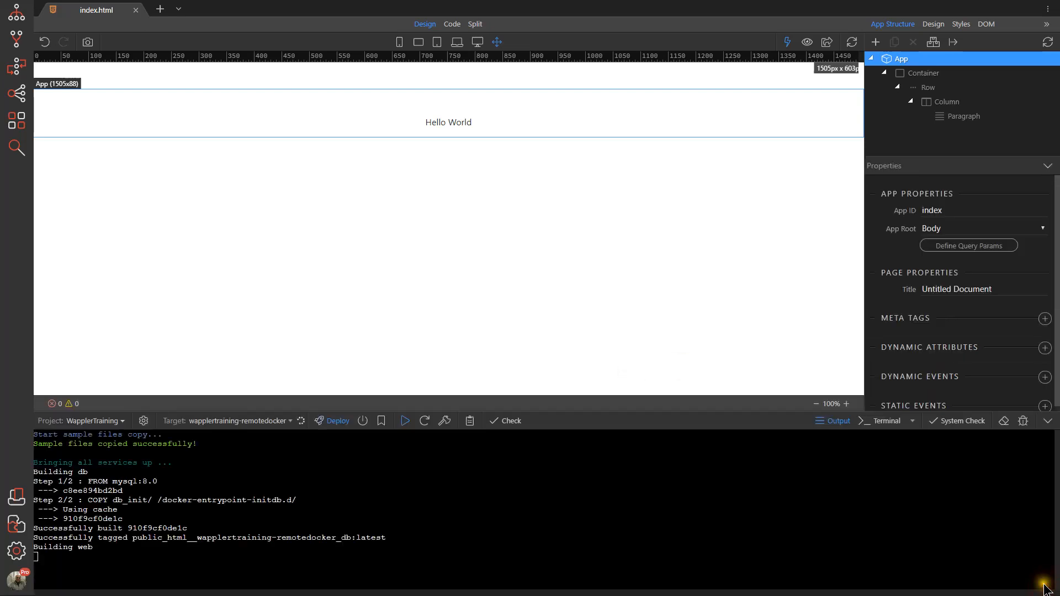
{"action": "mouse_move", "coordinate": [508, 507]}
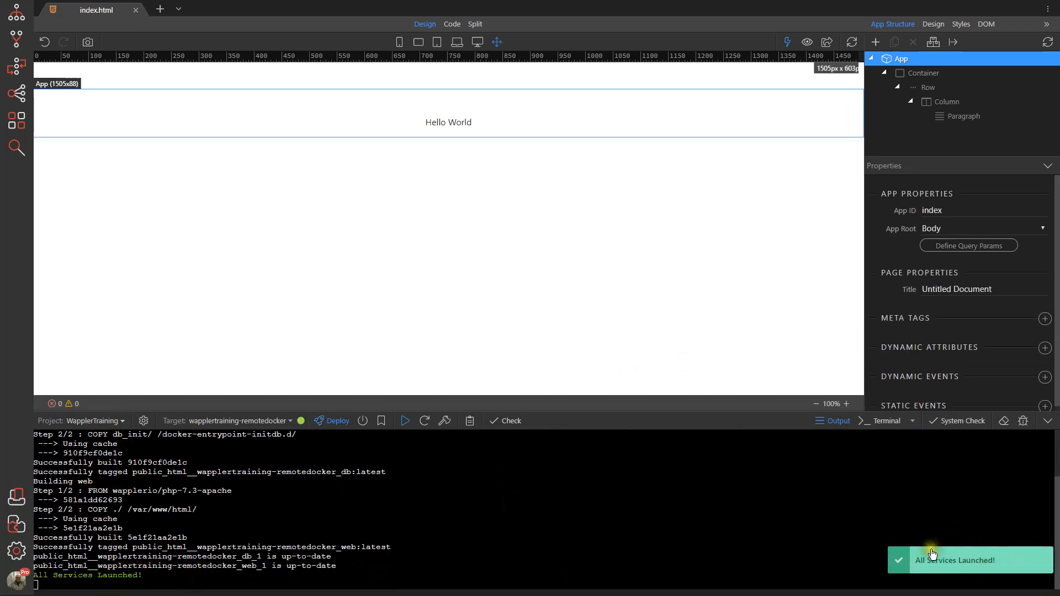
{"action": "mouse_move", "coordinate": [693, 75]}
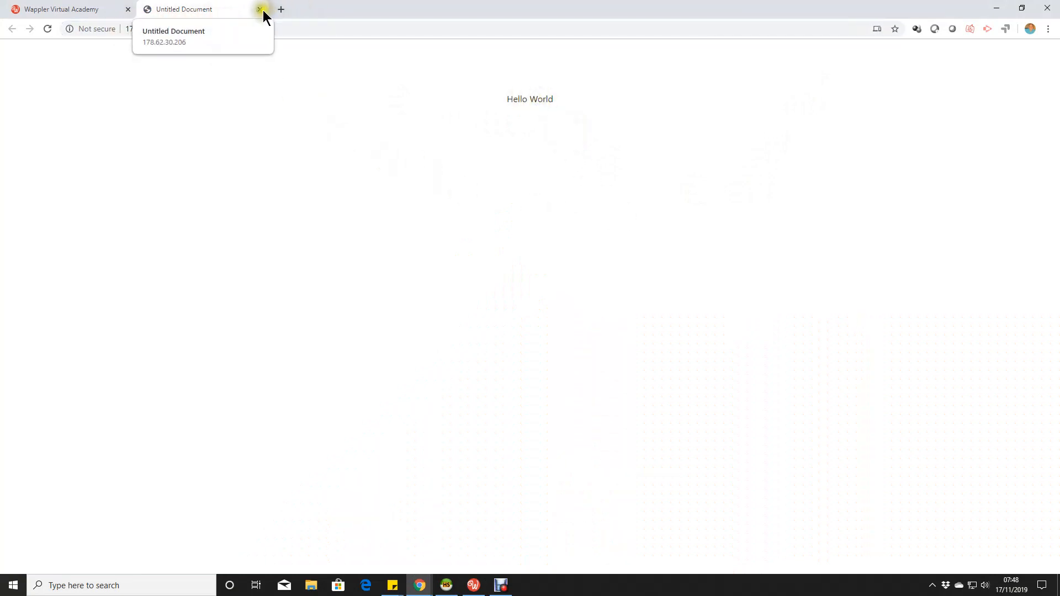
{"action": "mouse_move", "coordinate": [260, 9]}
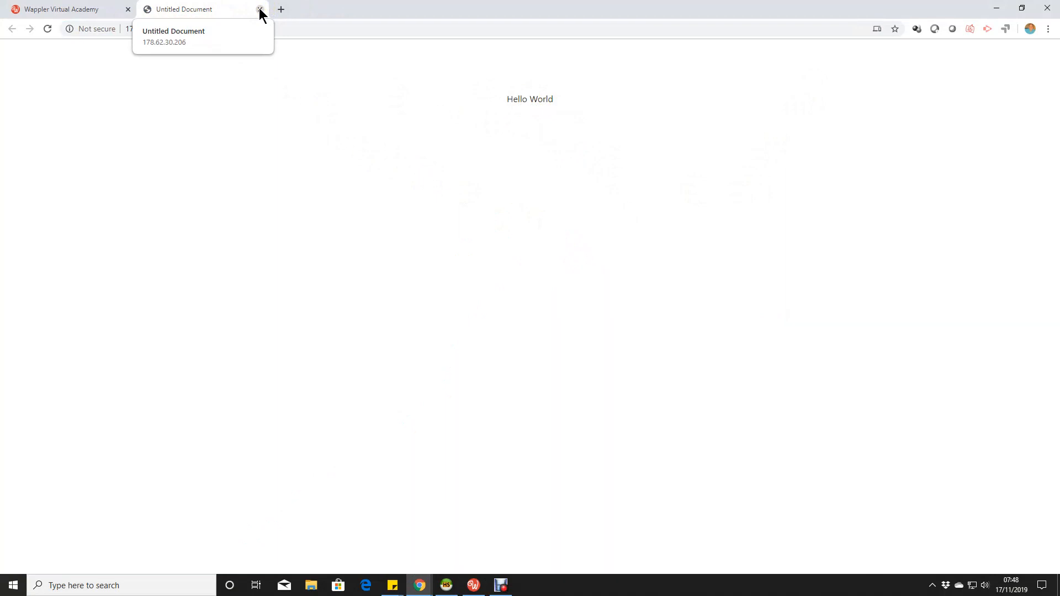
Close the Untitled Document tab showing the deployed Hello World page.
{"action": "left_click", "coordinate": [260, 9]}
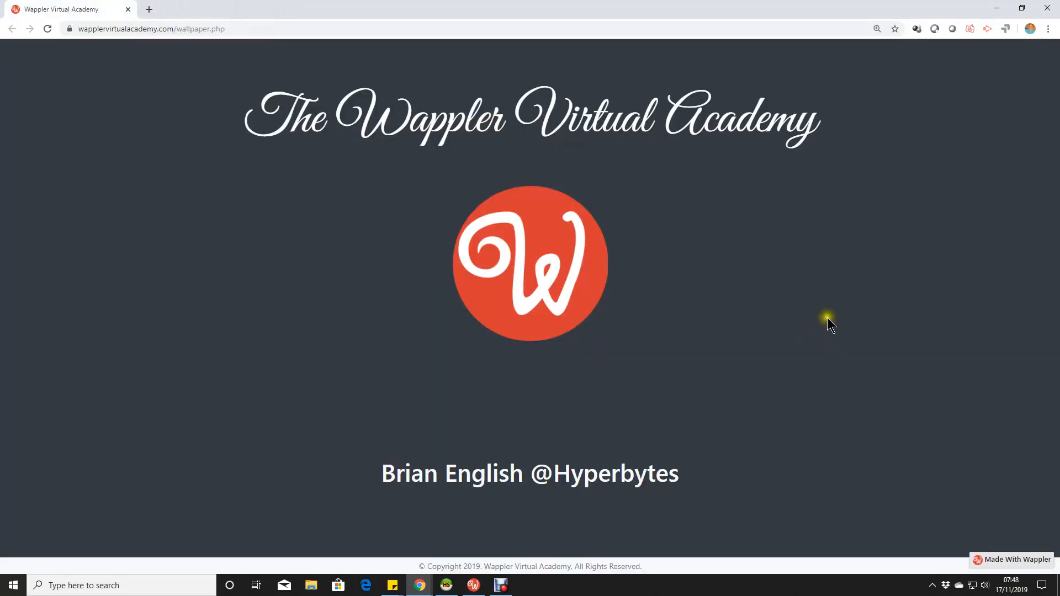
{"action": "mouse_move", "coordinate": [829, 324]}
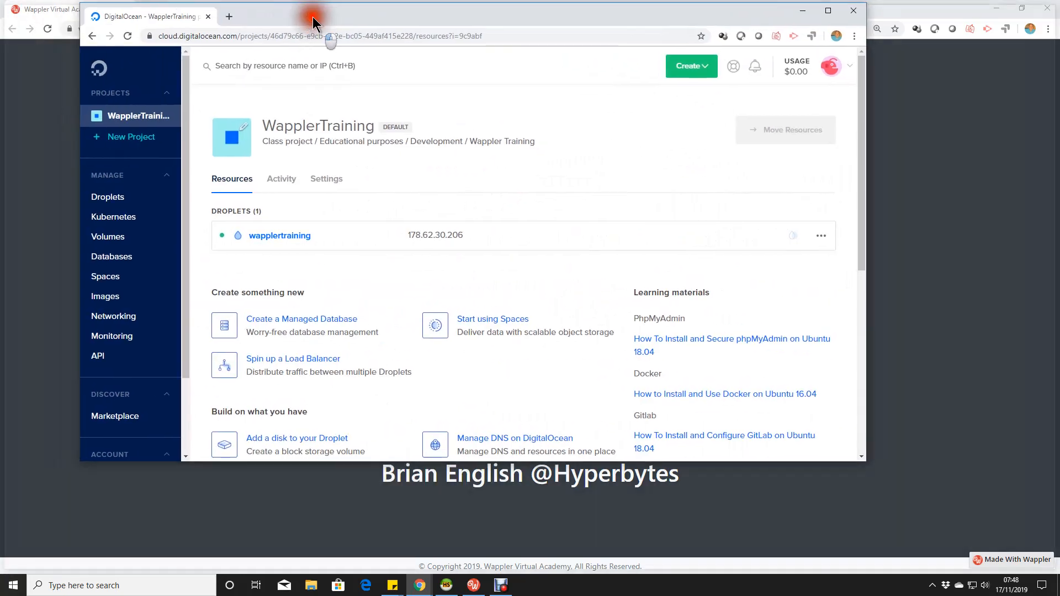
{"action": "mouse_move", "coordinate": [825, 12]}
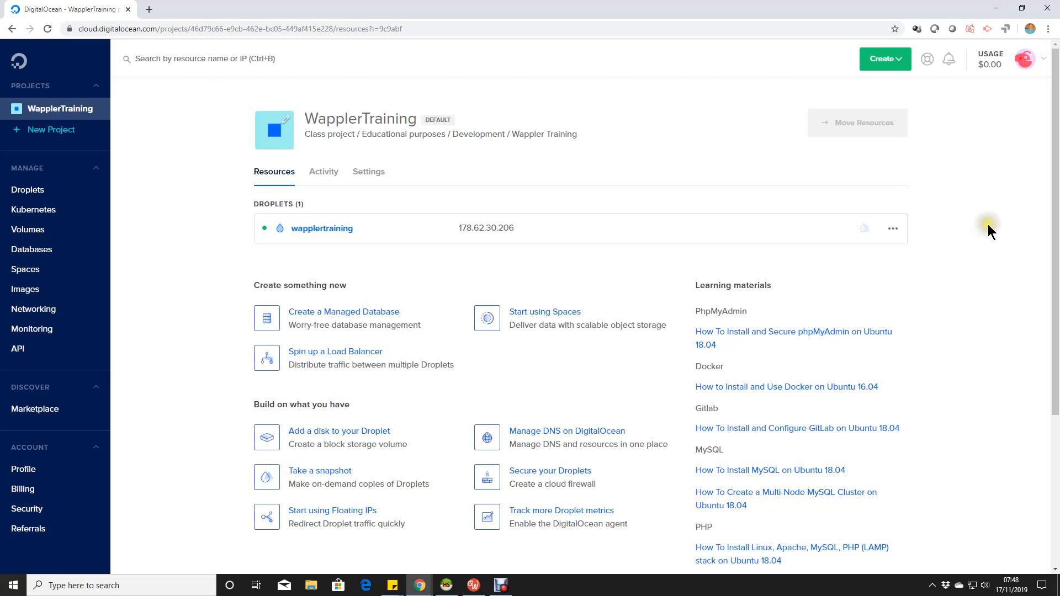
{"action": "mouse_move", "coordinate": [877, 266]}
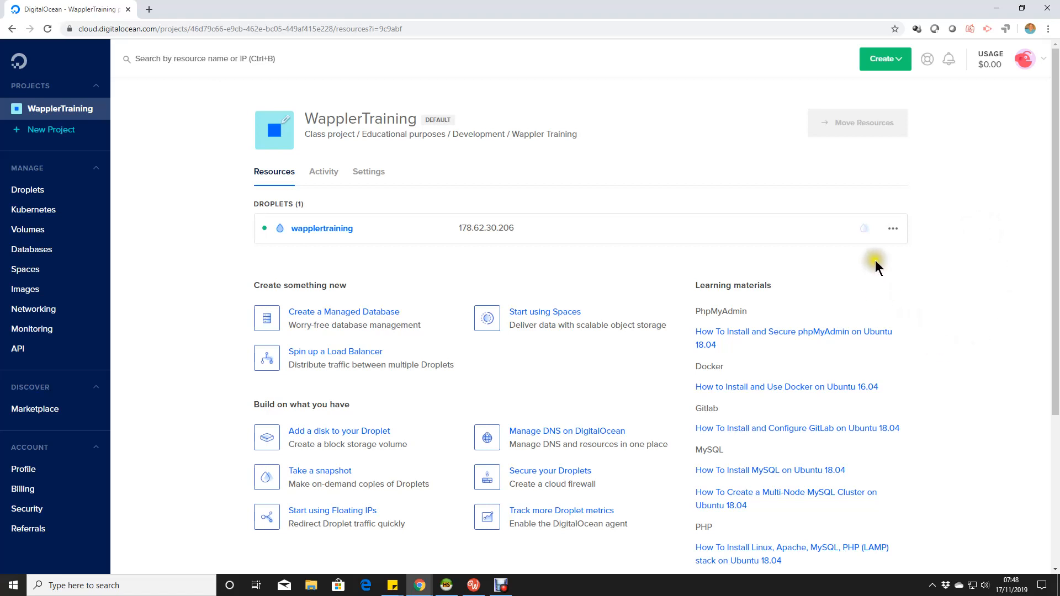
{"action": "mouse_move", "coordinate": [893, 228]}
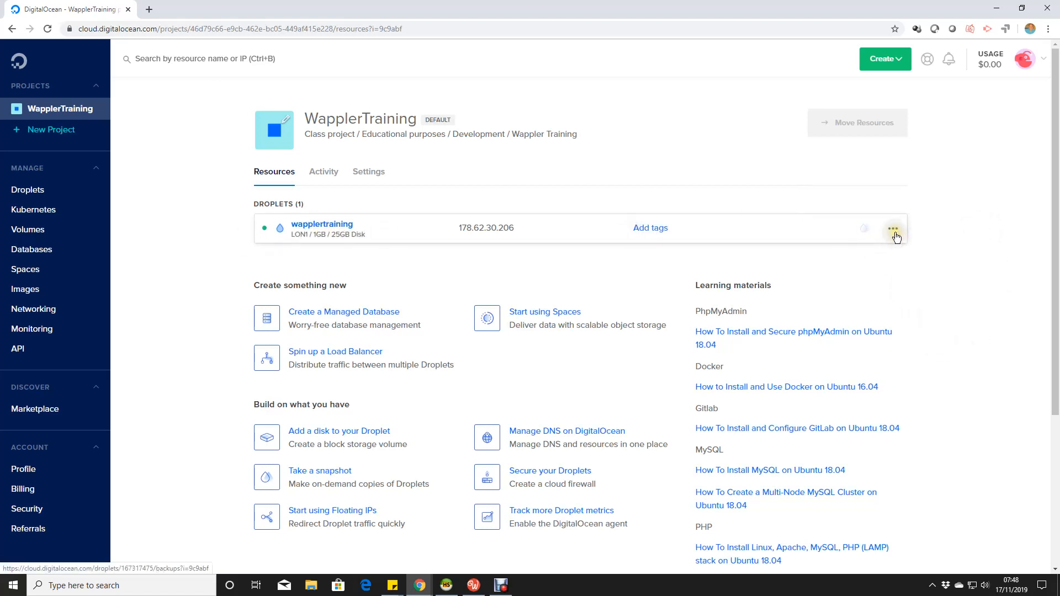
Open the more-actions menu on the wapplertraining droplet row.
{"action": "left_click", "coordinate": [892, 228]}
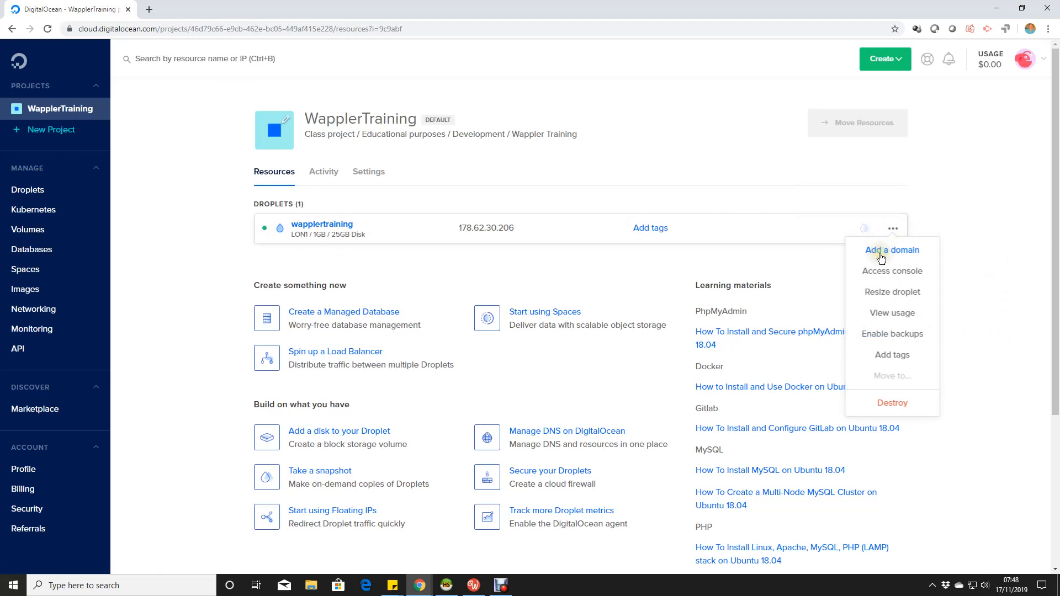
Choose Add a domain, enter madeinbellingham.com, and submit it for the droplet.
{"action": "left_click", "coordinate": [892, 250]}
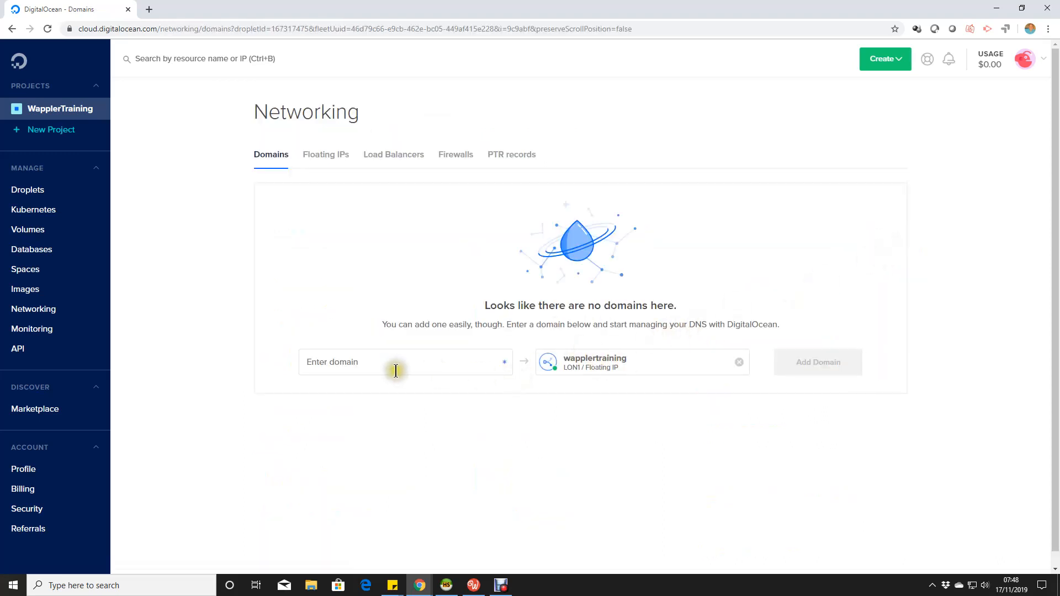
{"action": "type", "text": "ma"}
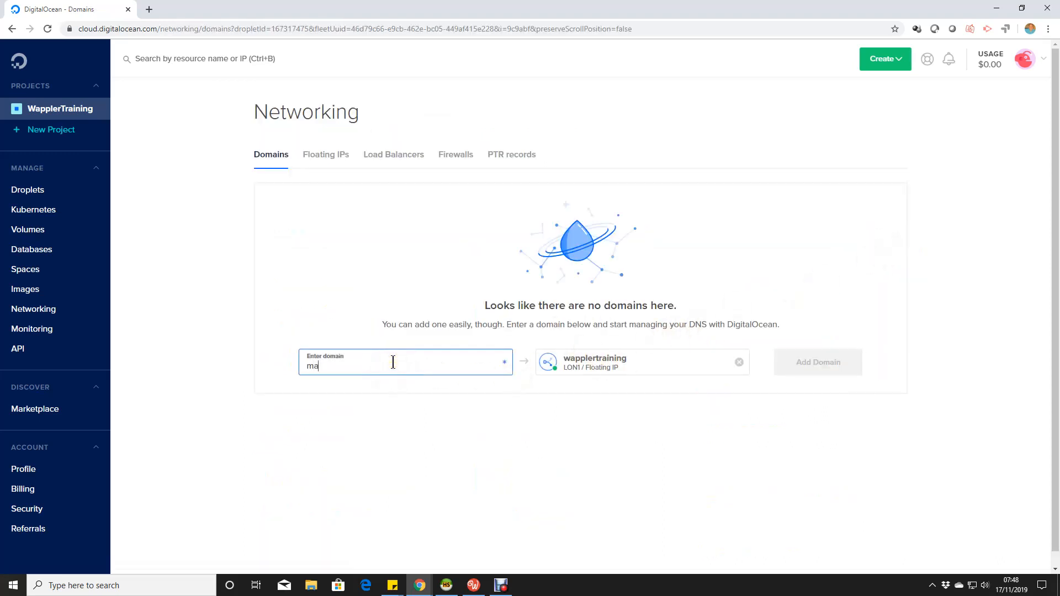
{"action": "type", "text": "de"}
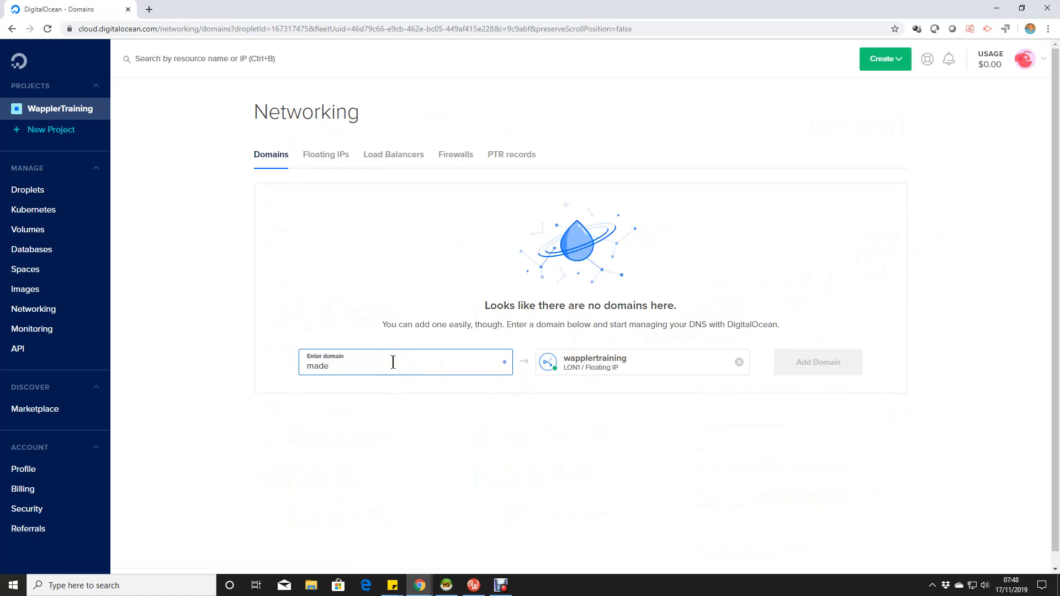
{"action": "type", "text": "inm"}
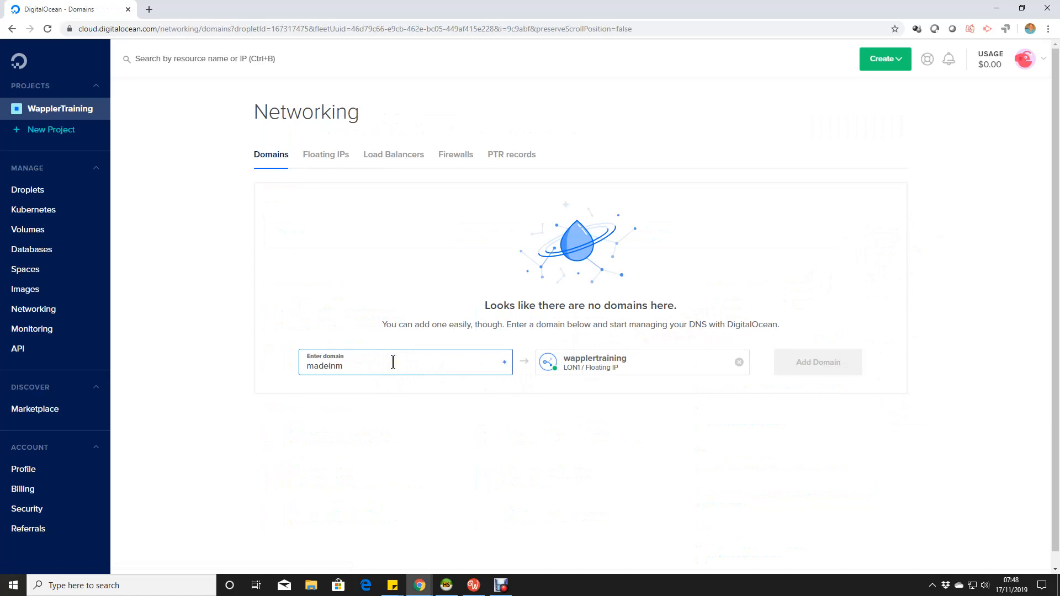
{"action": "key", "text": "Backspace"}
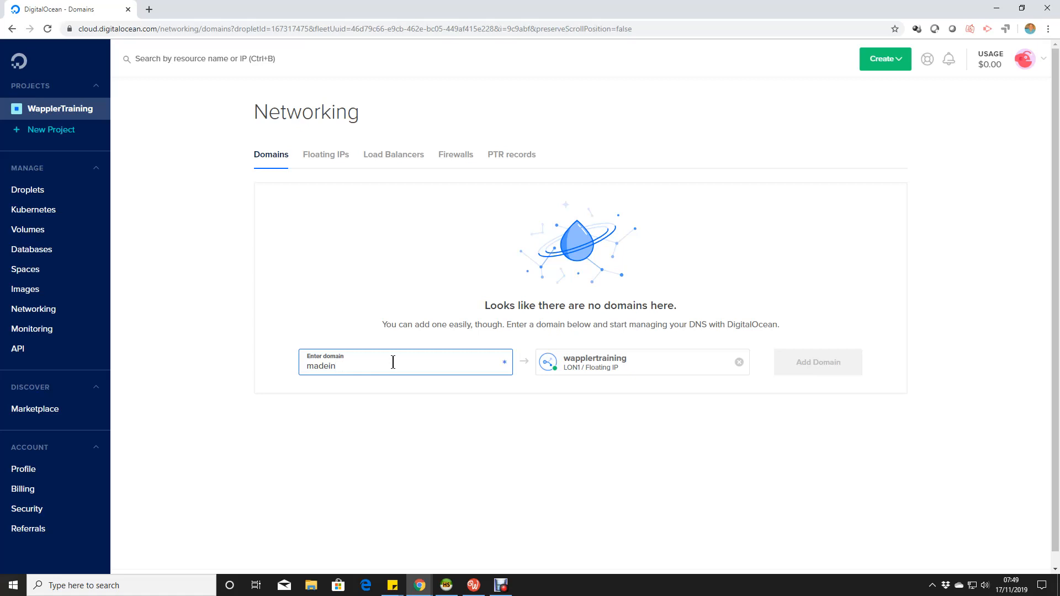
{"action": "type", "text": "belli"}
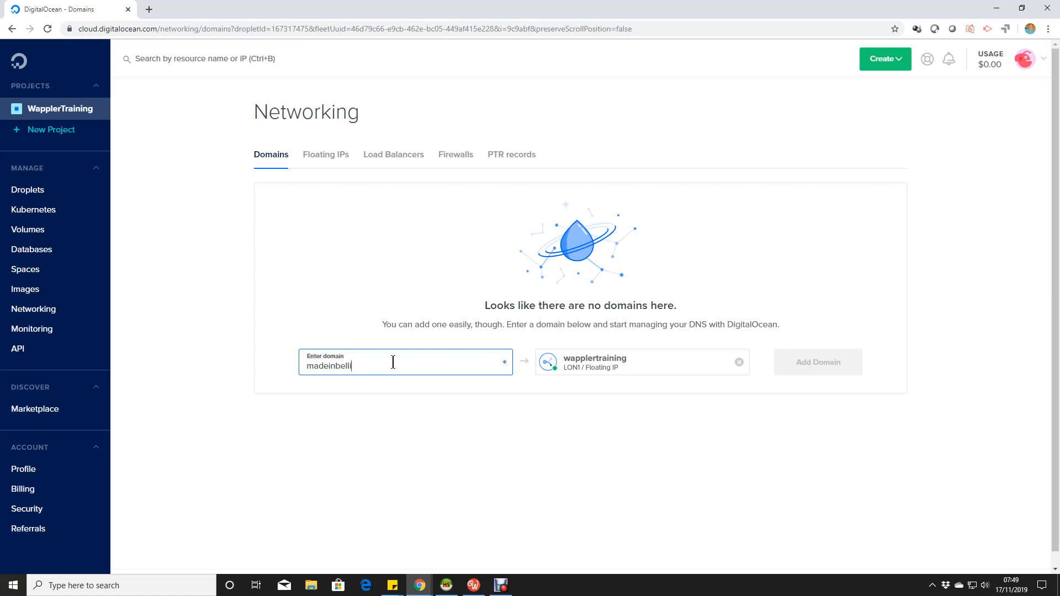
{"action": "type", "text": "ngham.co"}
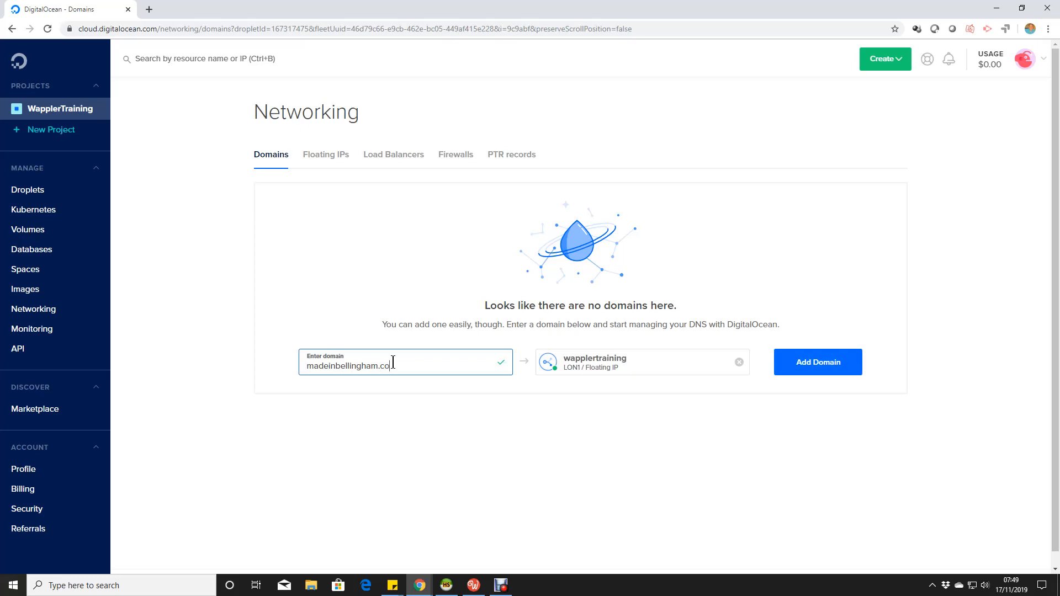
{"action": "type", "text": "m"}
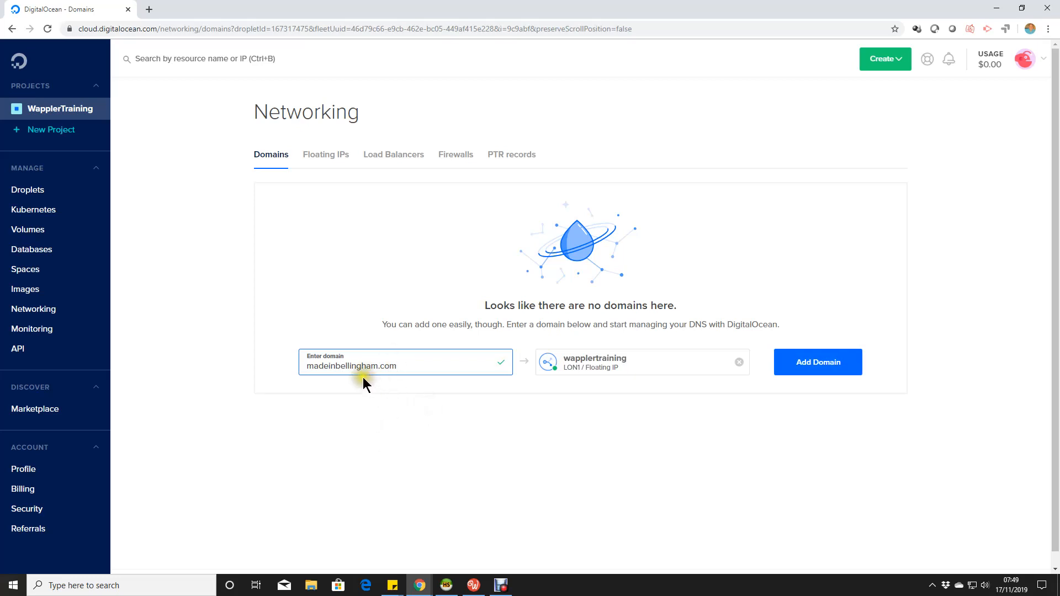
{"action": "mouse_move", "coordinate": [832, 483]}
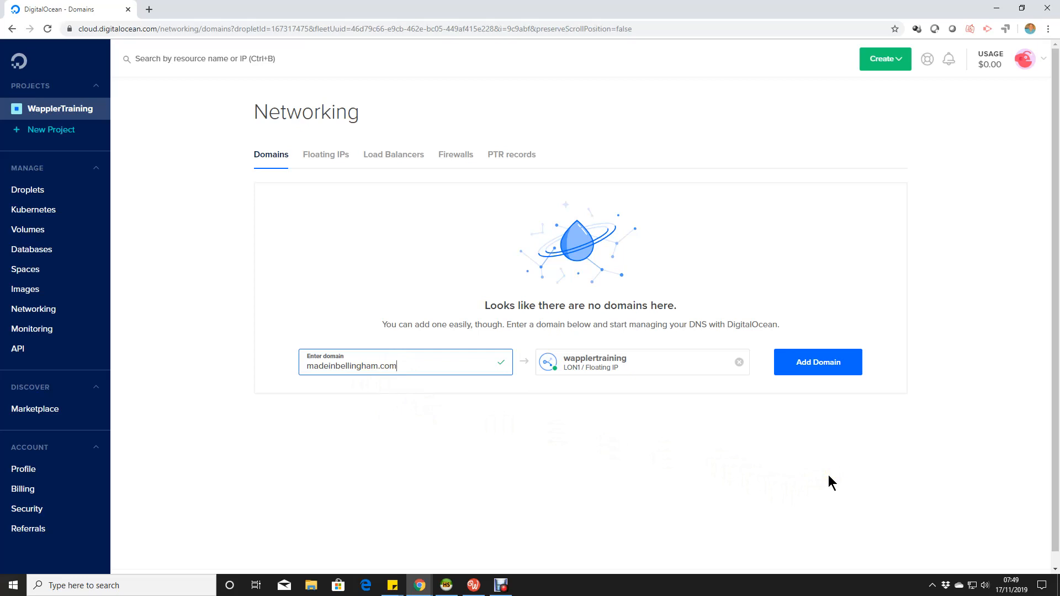
{"action": "mouse_move", "coordinate": [858, 460]}
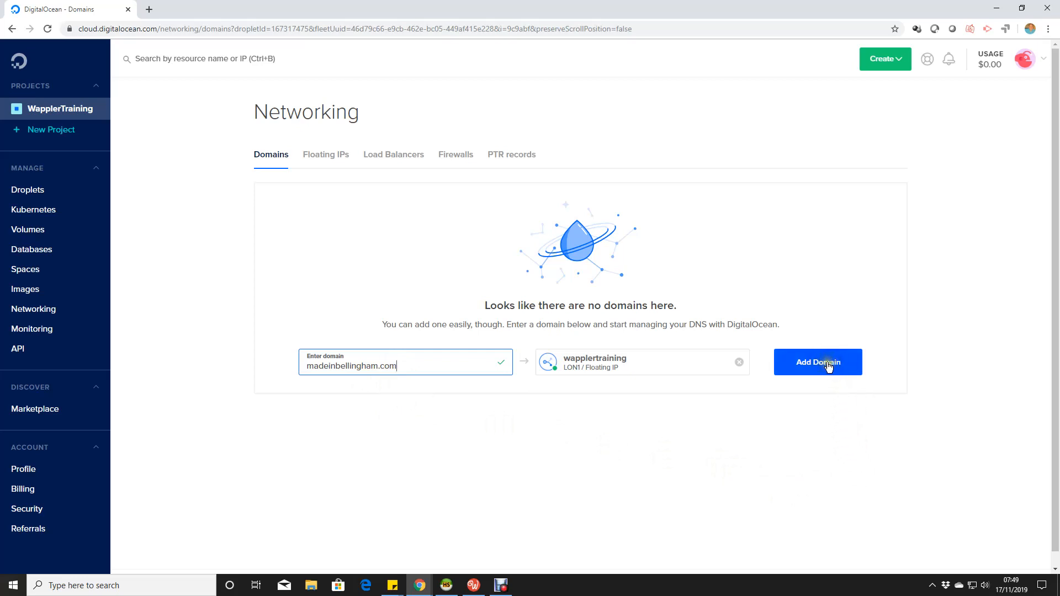
{"action": "left_click", "coordinate": [817, 362]}
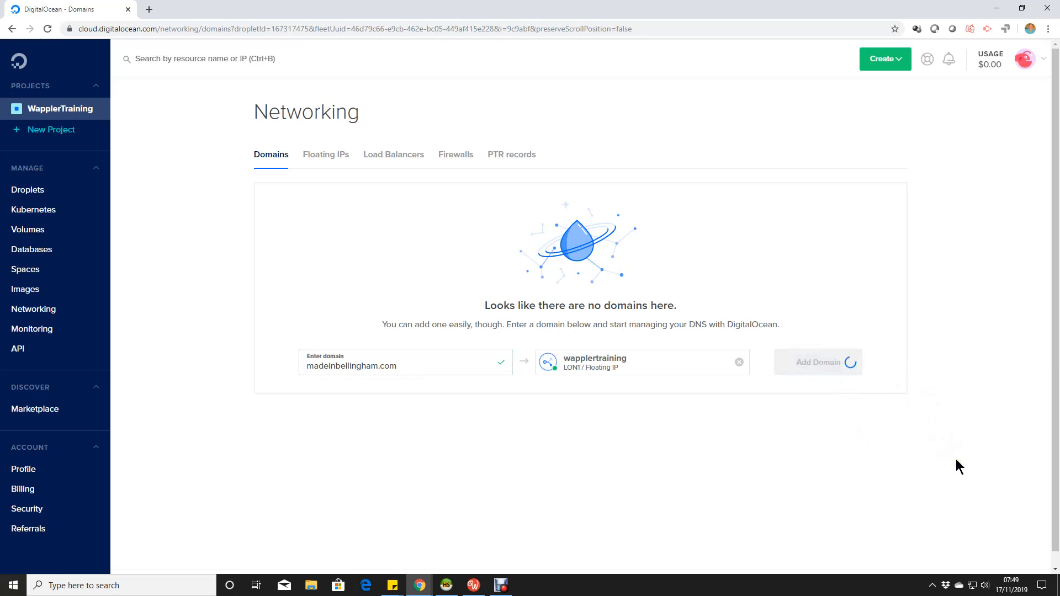
{"action": "left_click", "coordinate": [816, 361]}
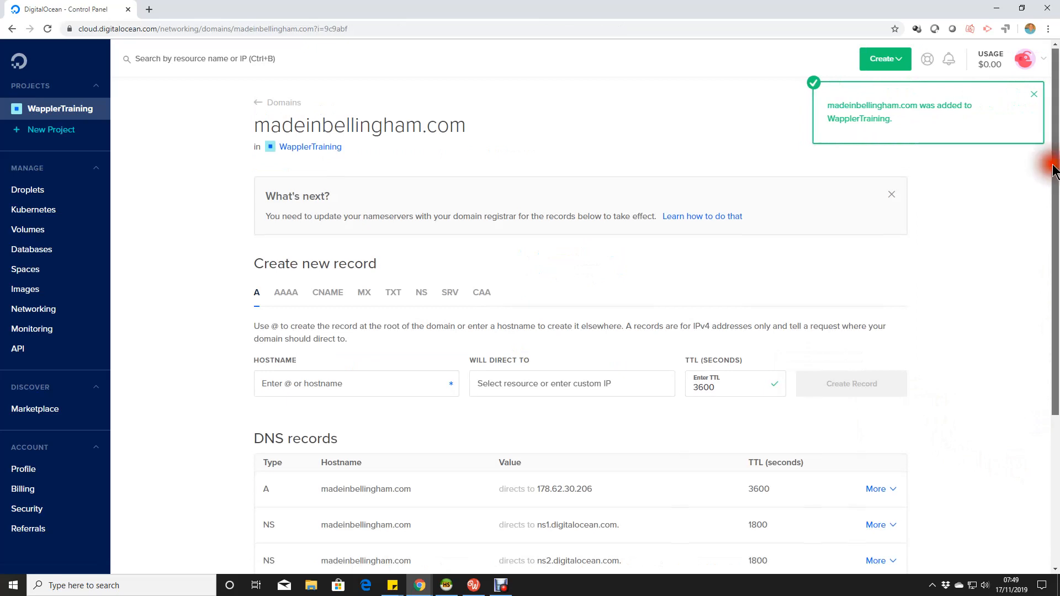
{"action": "scroll", "scroll_direction": "down", "scroll_amount": 3}
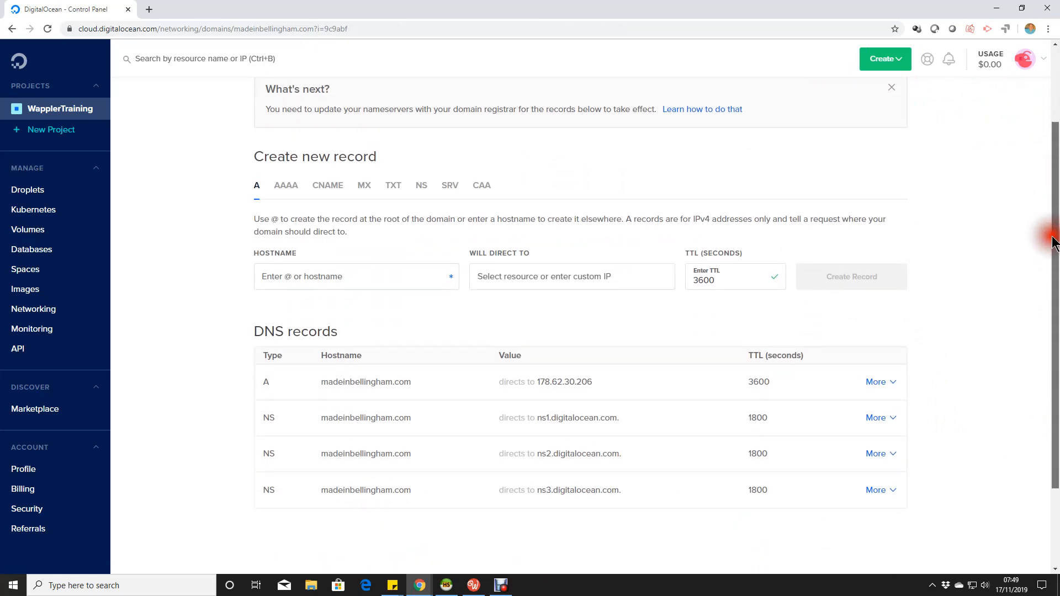
{"action": "mouse_move", "coordinate": [818, 512]}
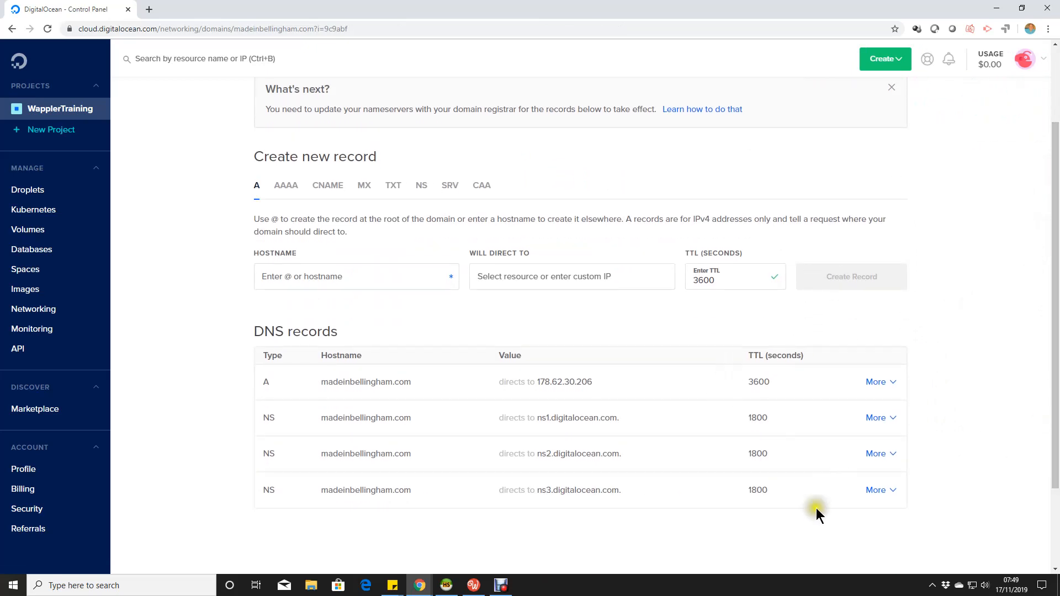
{"action": "mouse_move", "coordinate": [222, 318]}
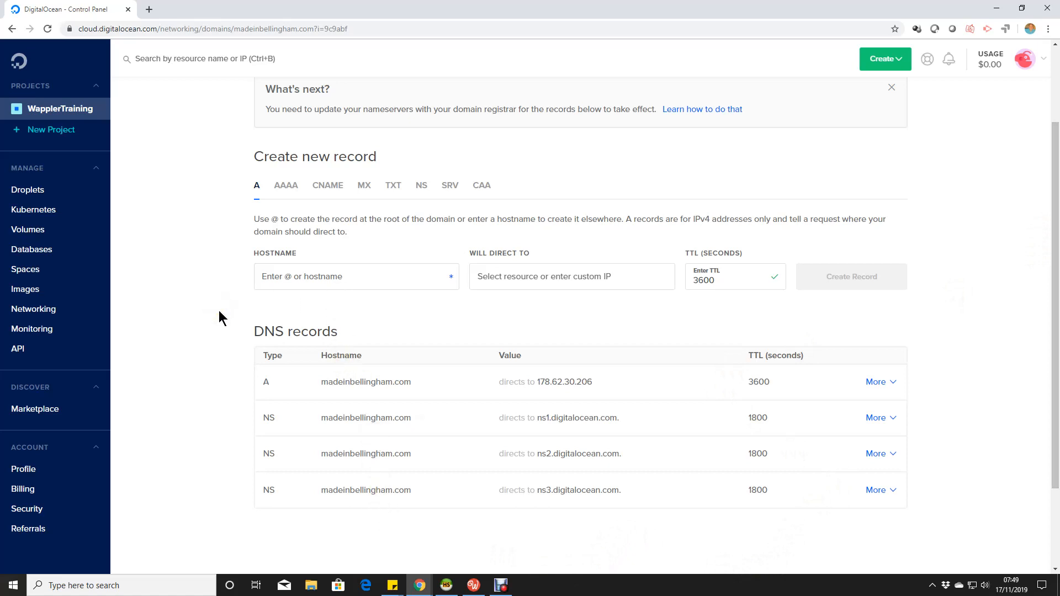
{"action": "mouse_move", "coordinate": [1020, 445]}
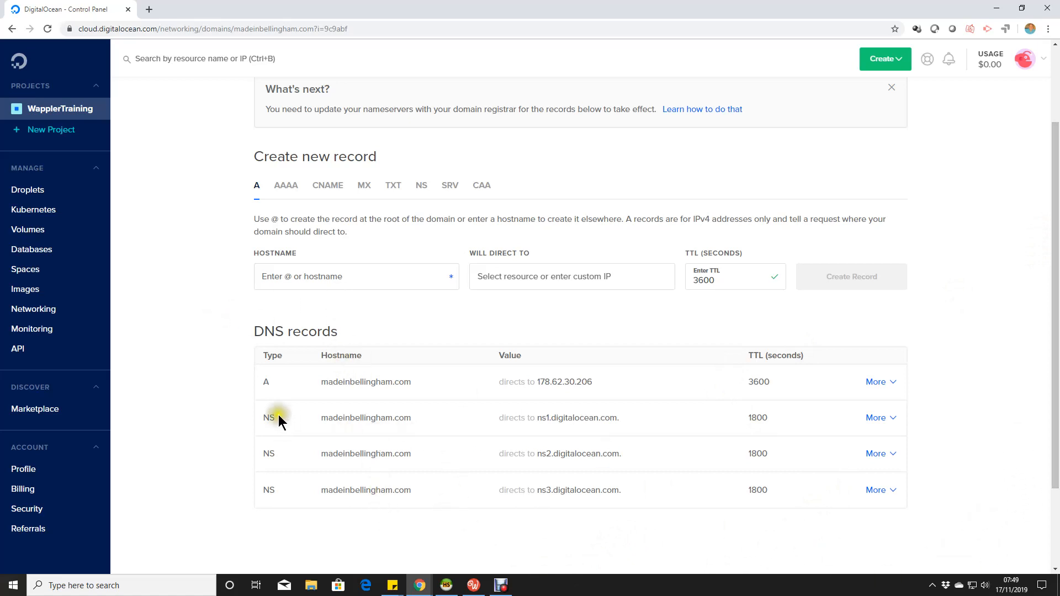
{"action": "mouse_move", "coordinate": [280, 499]}
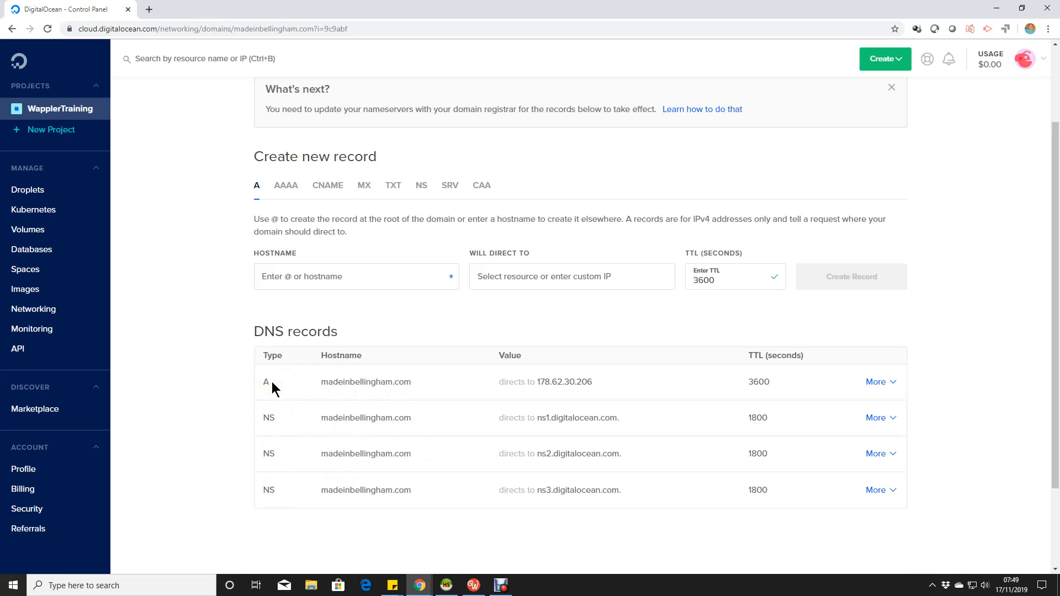
{"action": "mouse_move", "coordinate": [54, 109]}
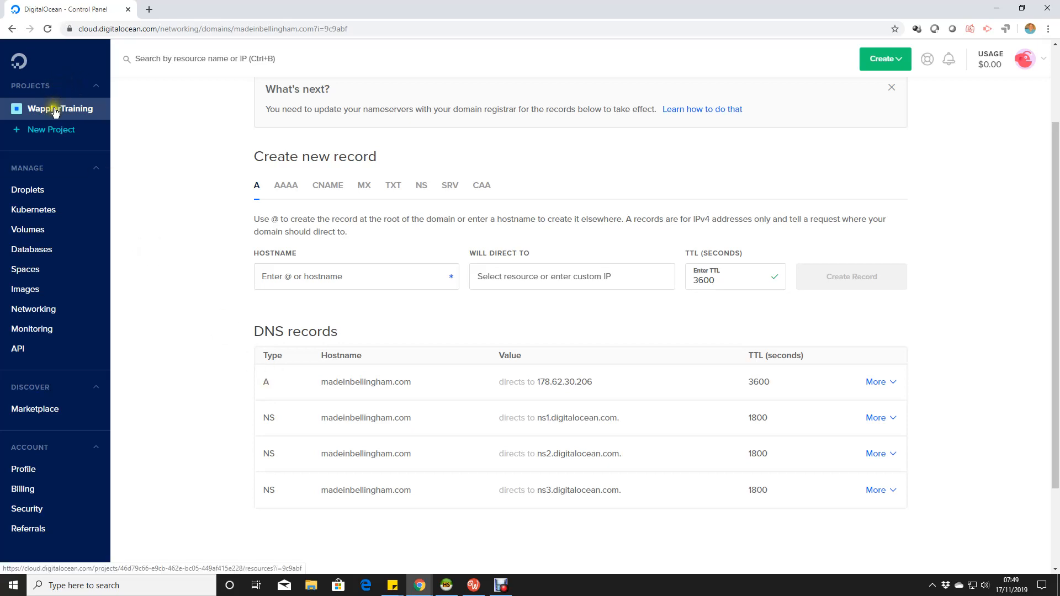
Open the wapplertraining droplet's detail page from the WapplerTraining project.
{"action": "left_click", "coordinate": [57, 108]}
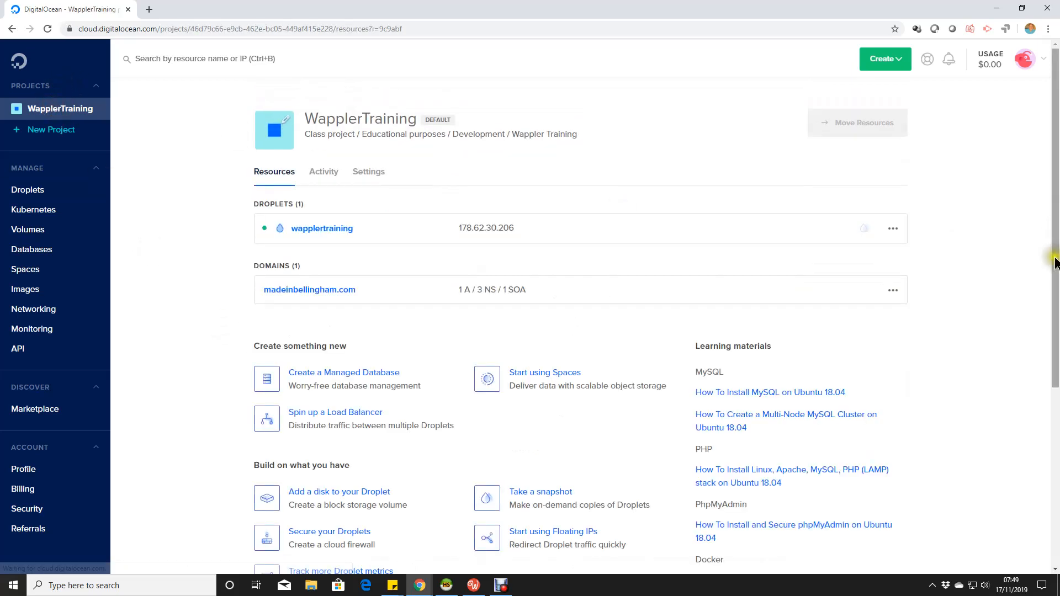
{"action": "mouse_move", "coordinate": [322, 228]}
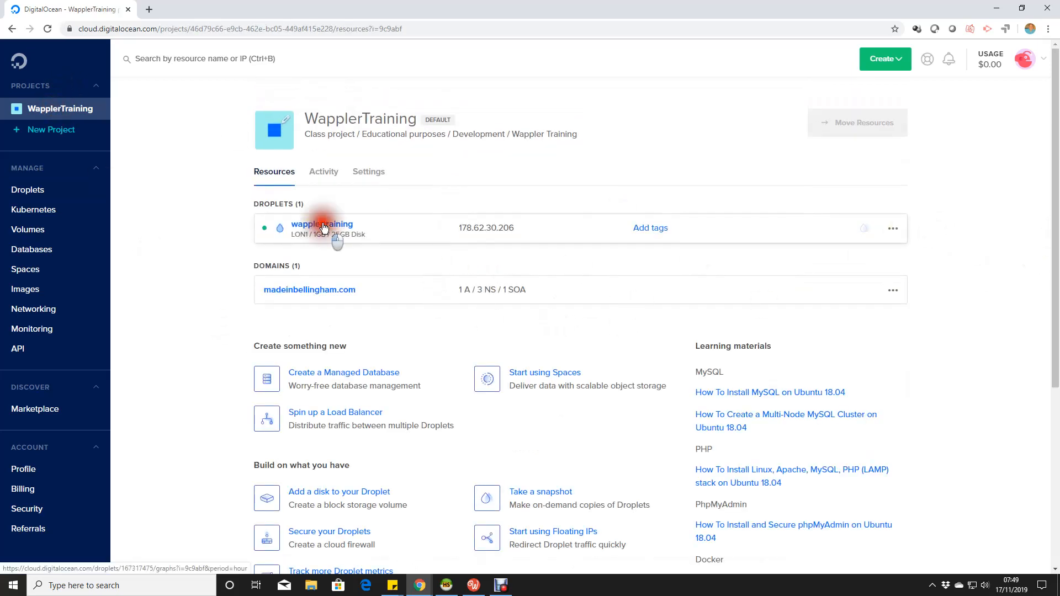
{"action": "left_click", "coordinate": [321, 224]}
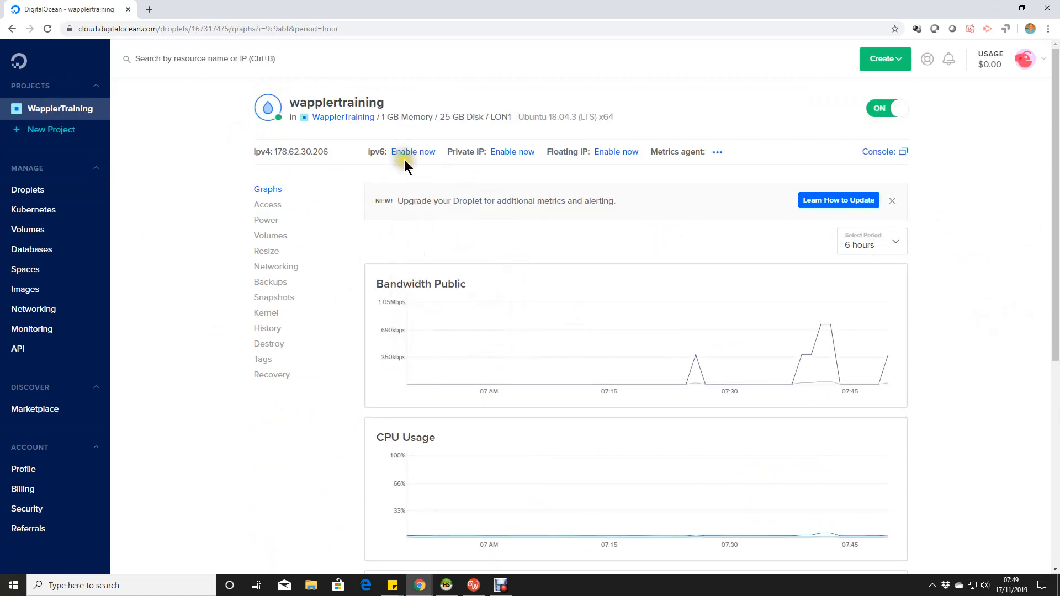
{"action": "mouse_move", "coordinate": [413, 152]}
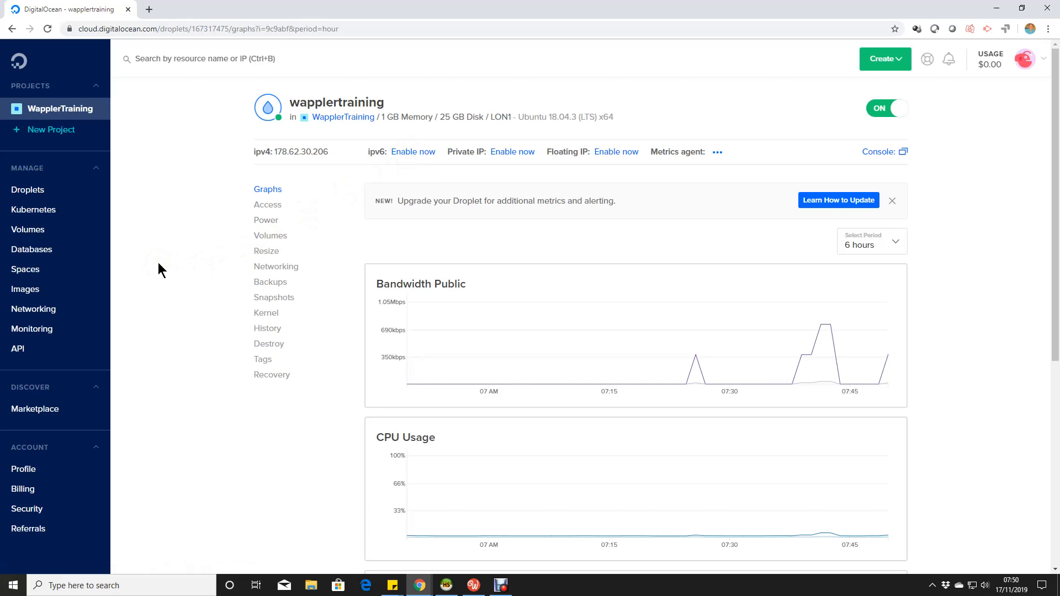
{"action": "mouse_move", "coordinate": [892, 160]}
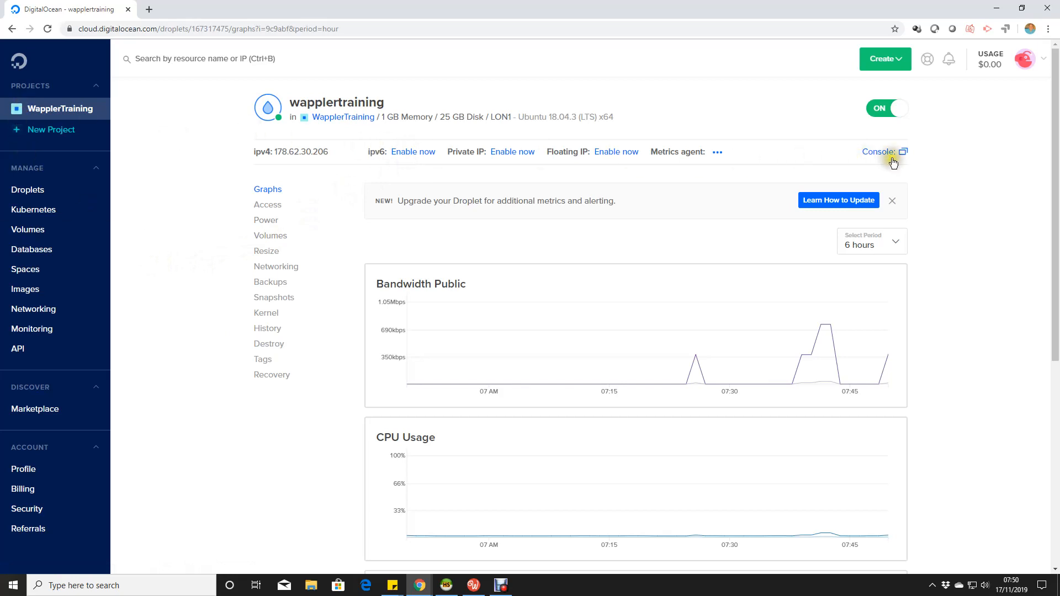
Return to WapplerTraining and open the madeinbellingham.com domain's records.
{"action": "left_click", "coordinate": [60, 108]}
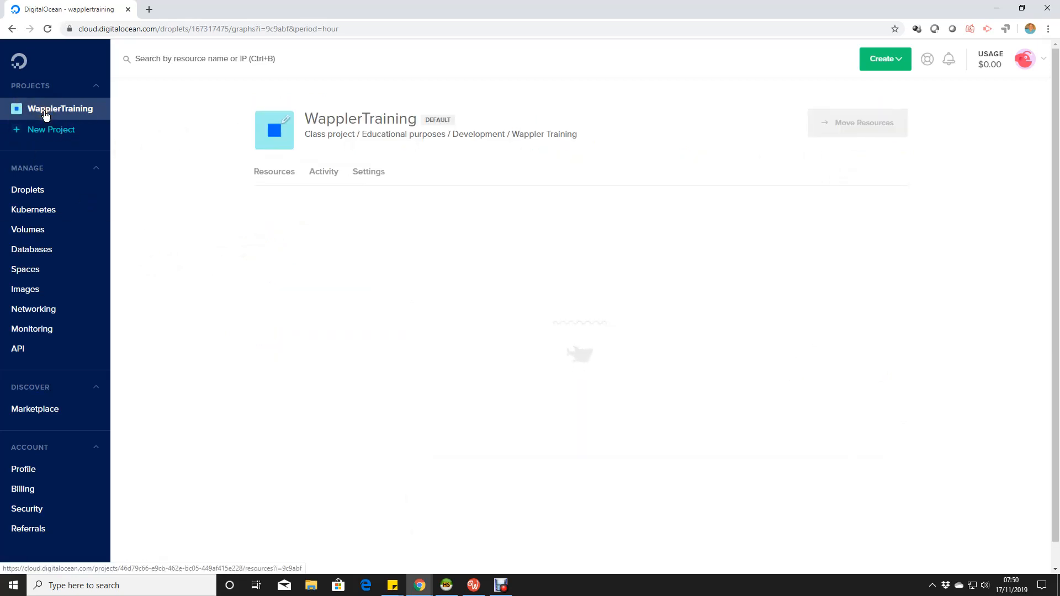
{"action": "left_click", "coordinate": [60, 109]}
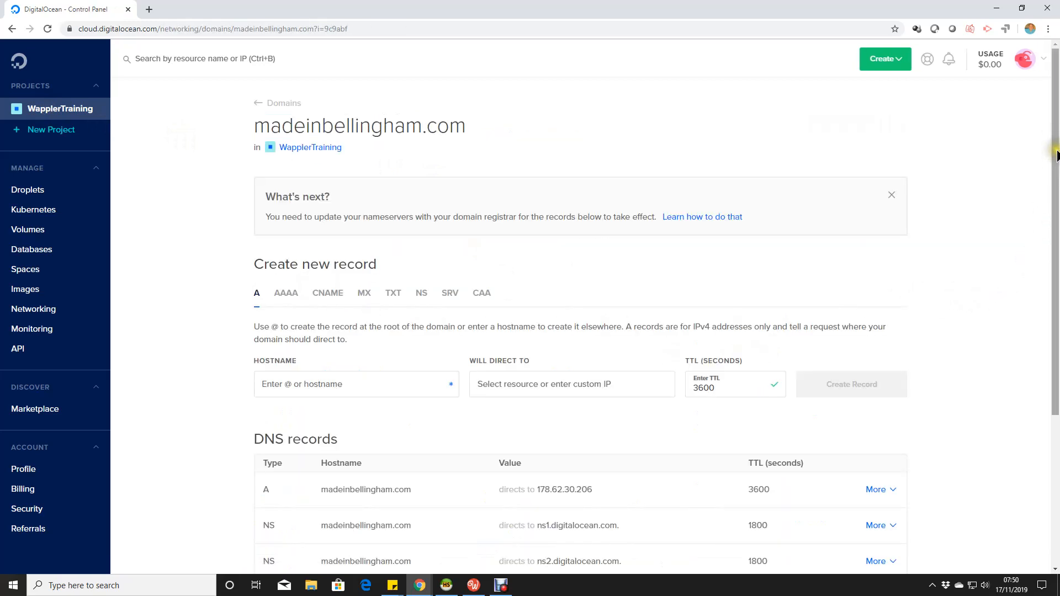
{"action": "scroll", "scroll_direction": "down", "scroll_amount": 3}
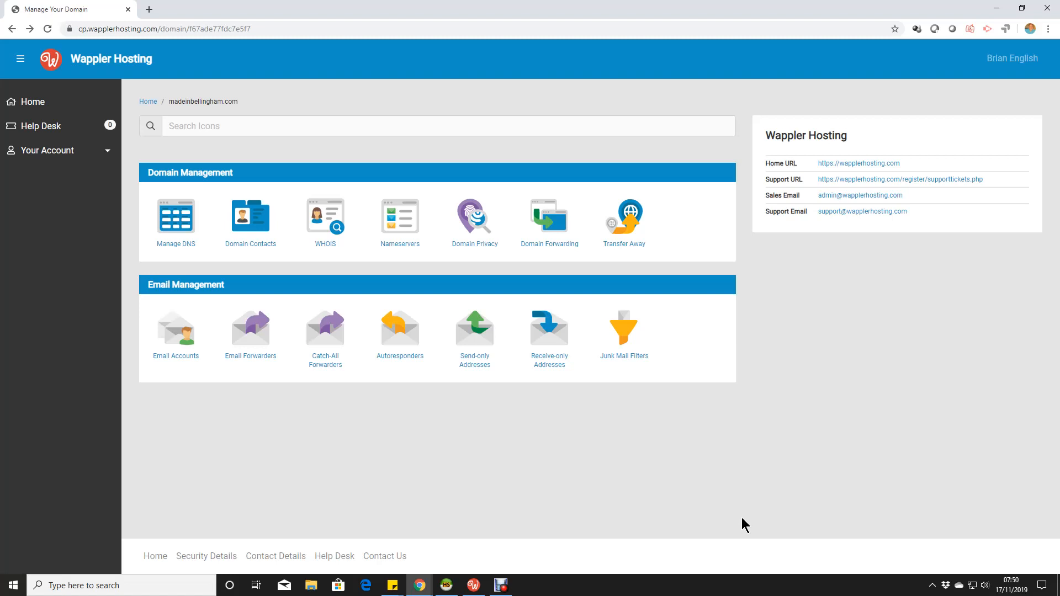
{"action": "mouse_move", "coordinate": [399, 216]}
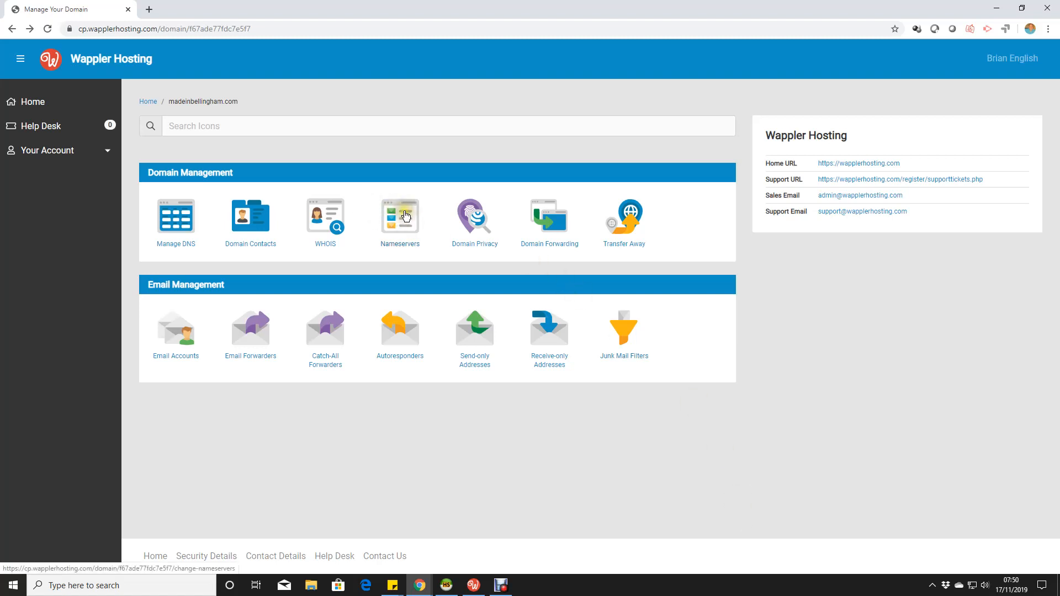
Set custom nameservers ns1, ns2 and ns3.digitalocean.com for madeinbellingham.com.
{"action": "left_click", "coordinate": [399, 218]}
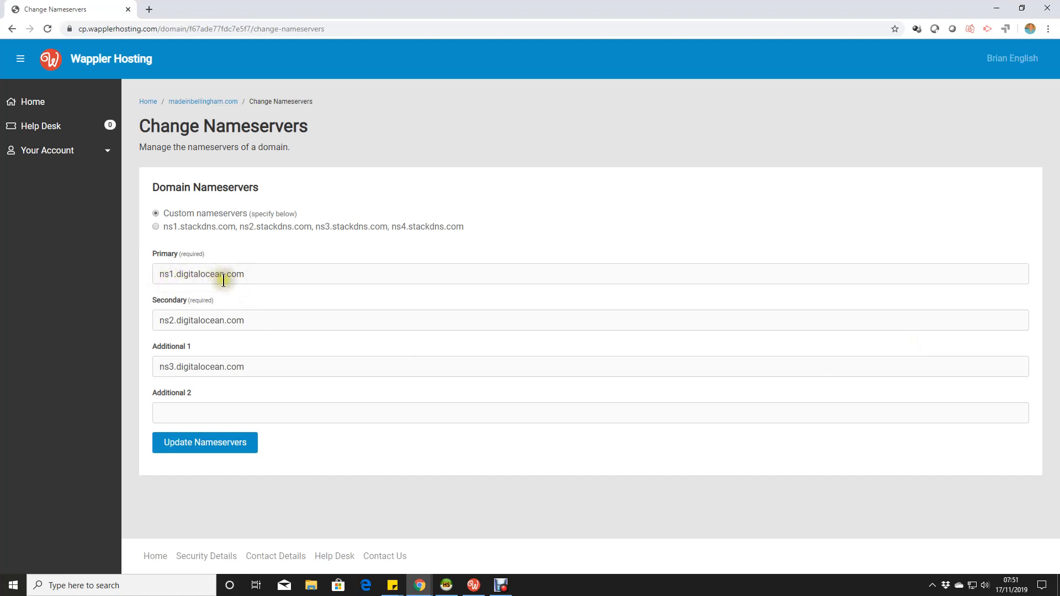
{"action": "mouse_move", "coordinate": [530, 526]}
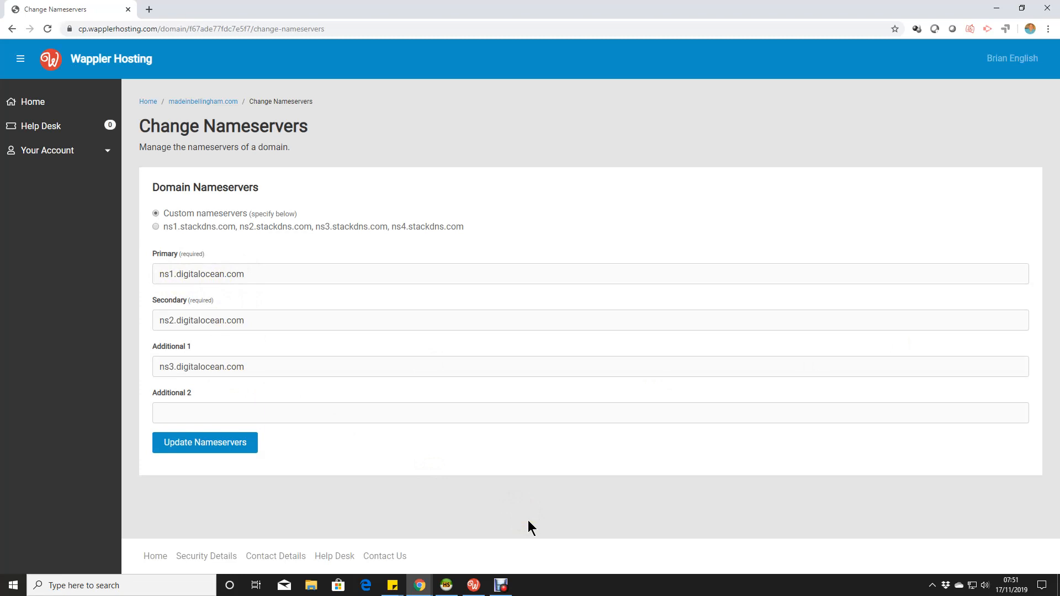
{"action": "left_click", "coordinate": [202, 101]}
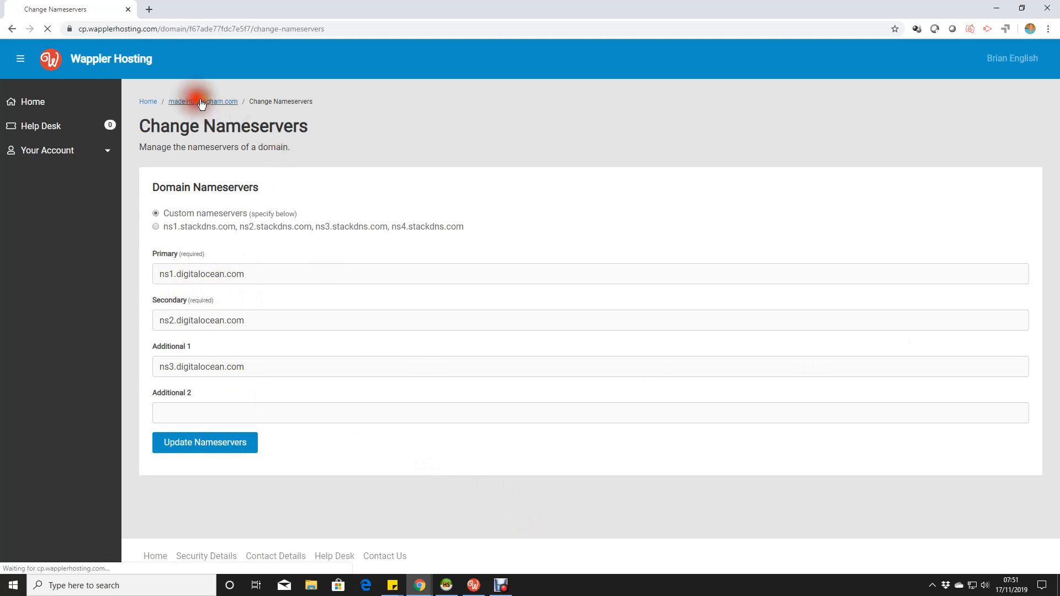
Open Manage DNS for madeinbellingham.com, showing its A, CNAME and MX records.
{"action": "left_click", "coordinate": [202, 102]}
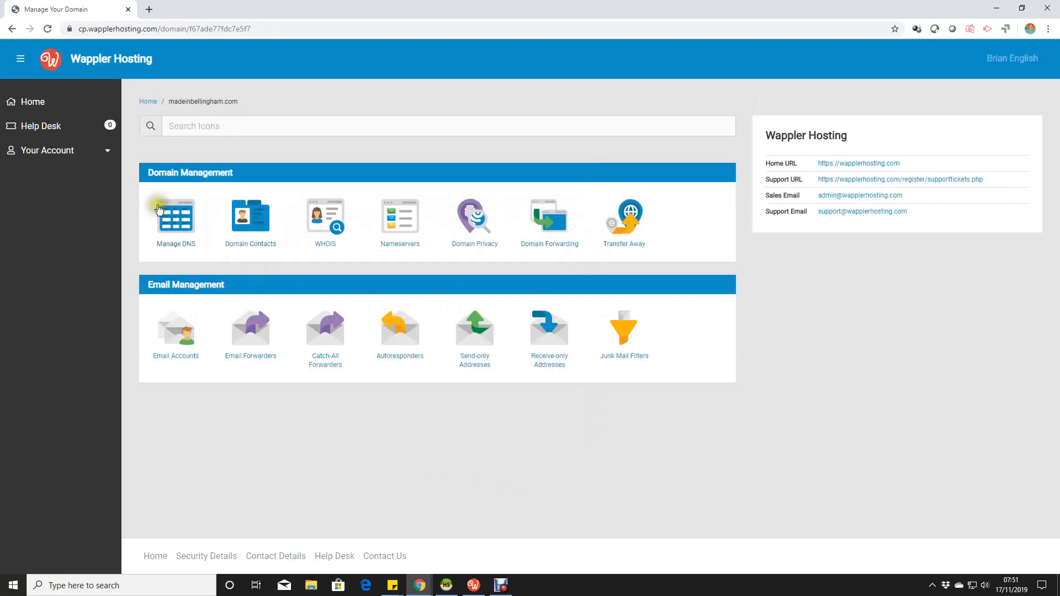
{"action": "left_click", "coordinate": [175, 216]}
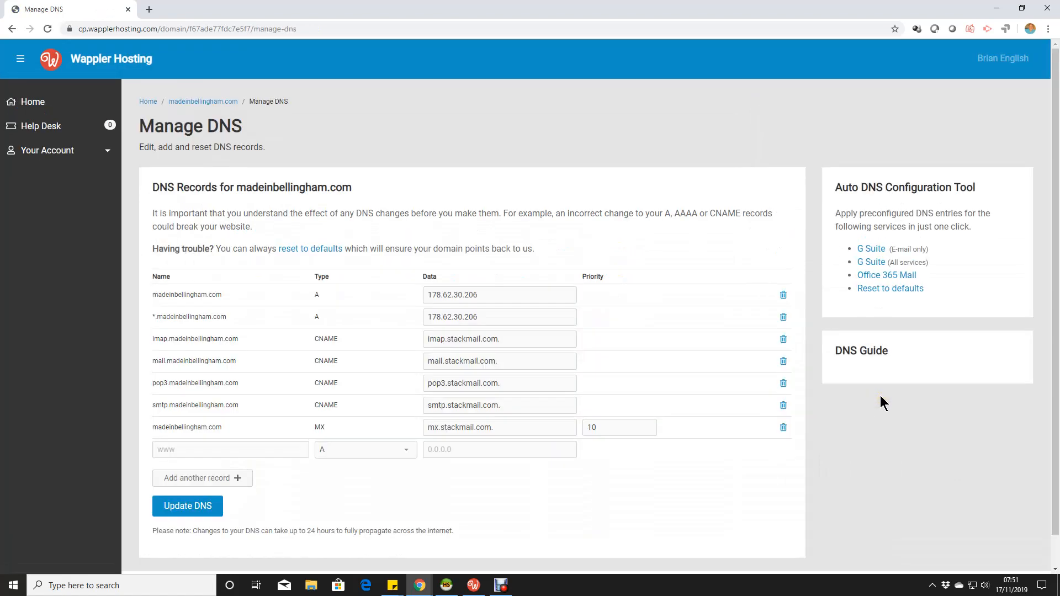
{"action": "mouse_move", "coordinate": [320, 302]}
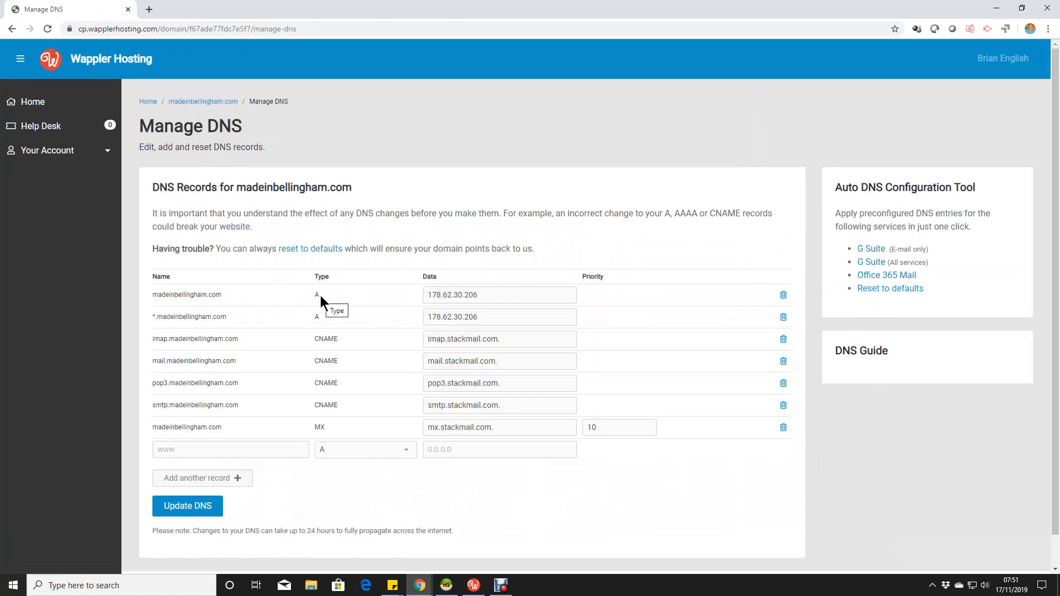
{"action": "mouse_move", "coordinate": [324, 323]}
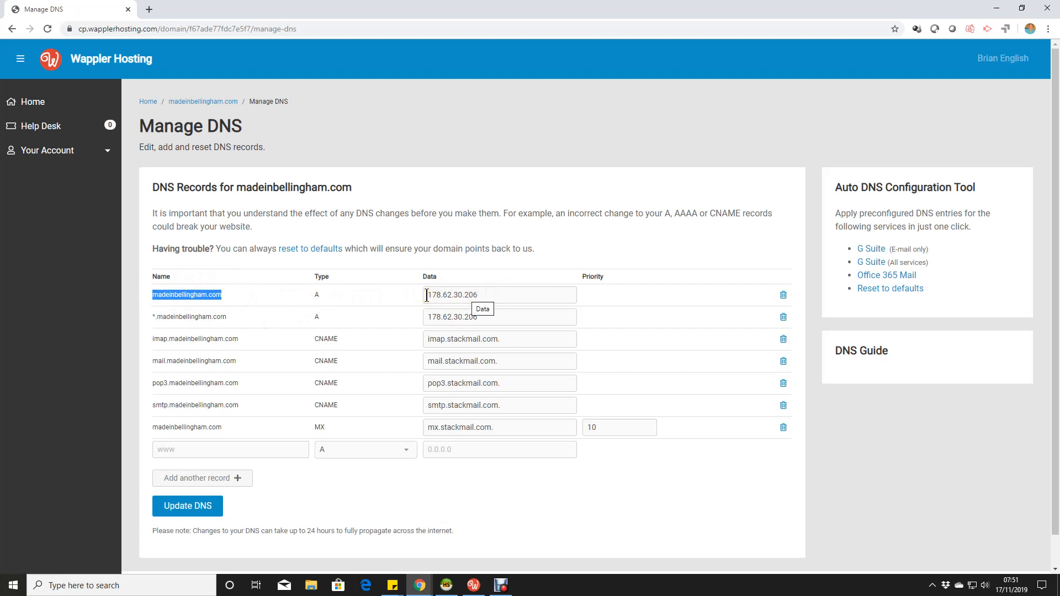
{"action": "mouse_move", "coordinate": [153, 332]}
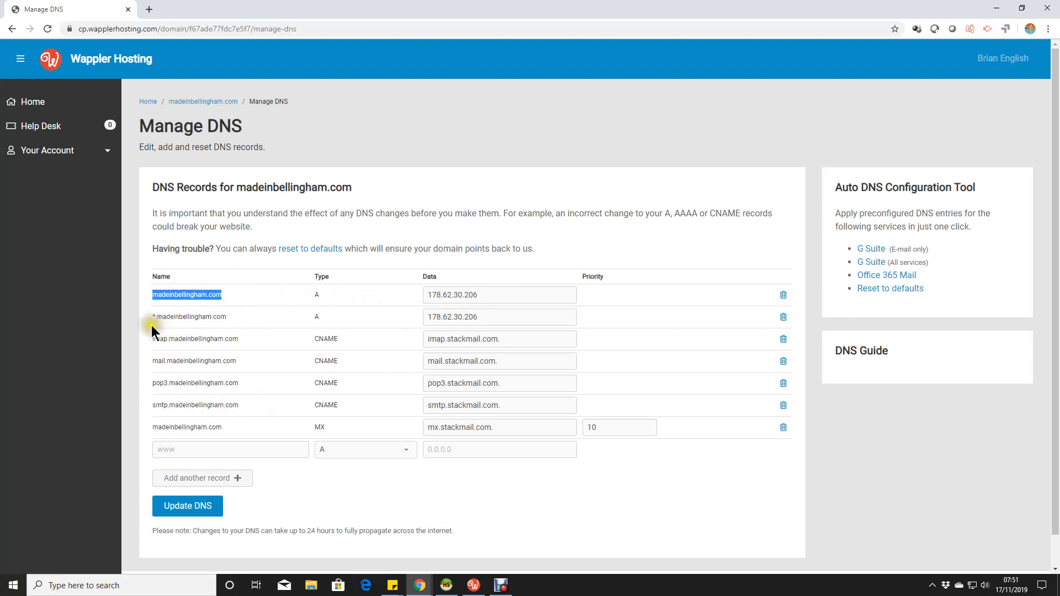
{"action": "mouse_move", "coordinate": [646, 524]}
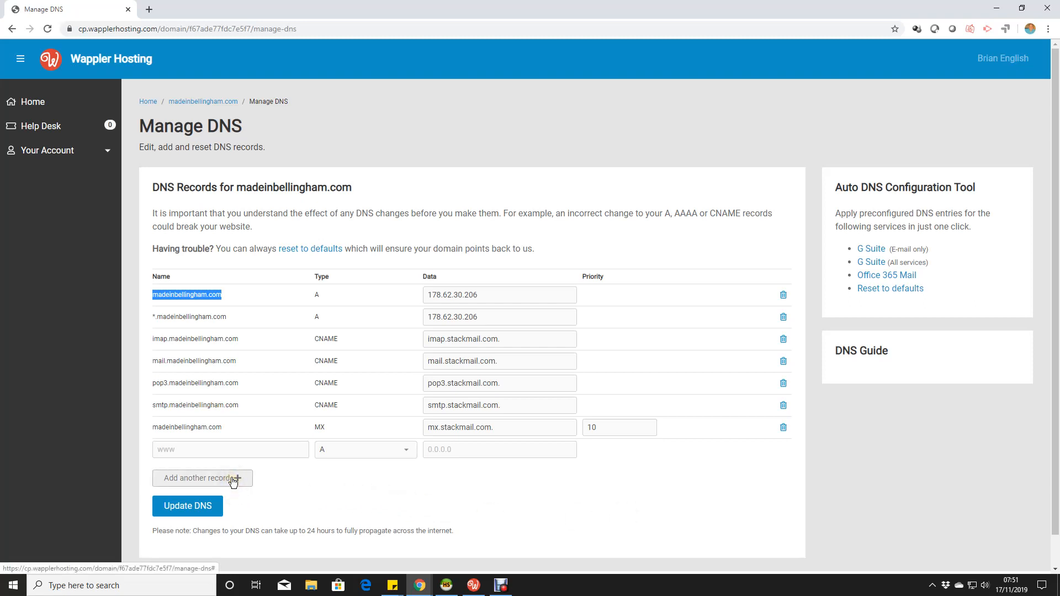
Add an AAAA record row named 'madeinbeeloinghaM.COM' and start entering its address.
{"action": "left_click", "coordinate": [201, 478]}
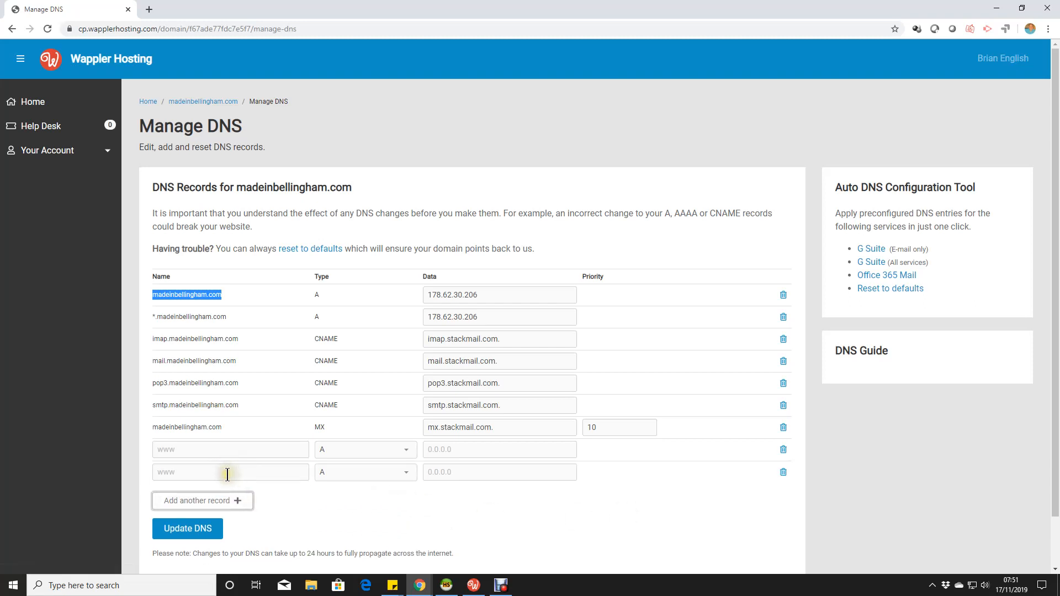
{"action": "left_click", "coordinate": [364, 472]}
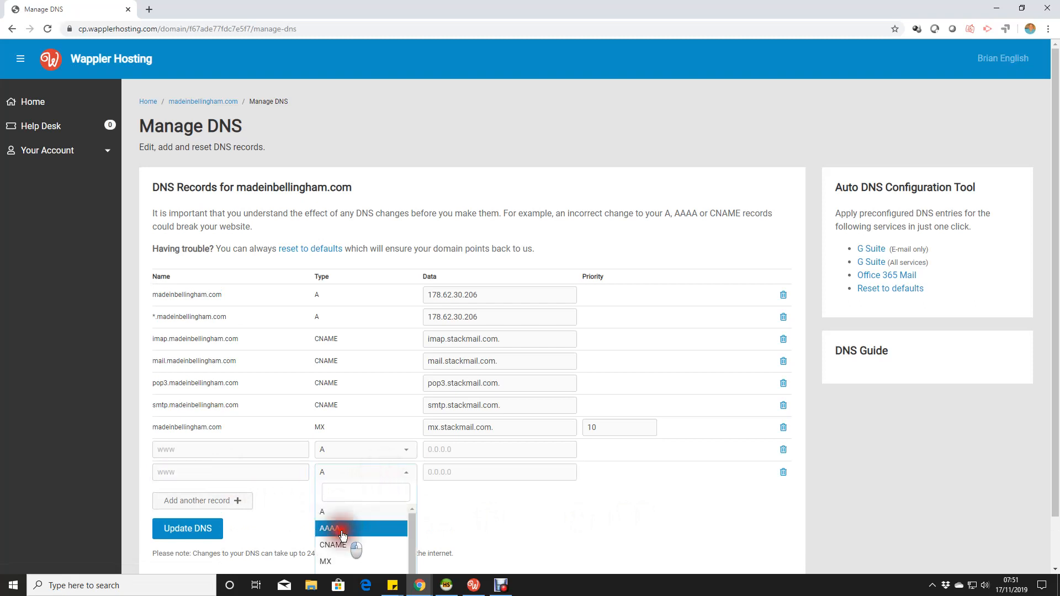
{"action": "left_click", "coordinate": [332, 528]}
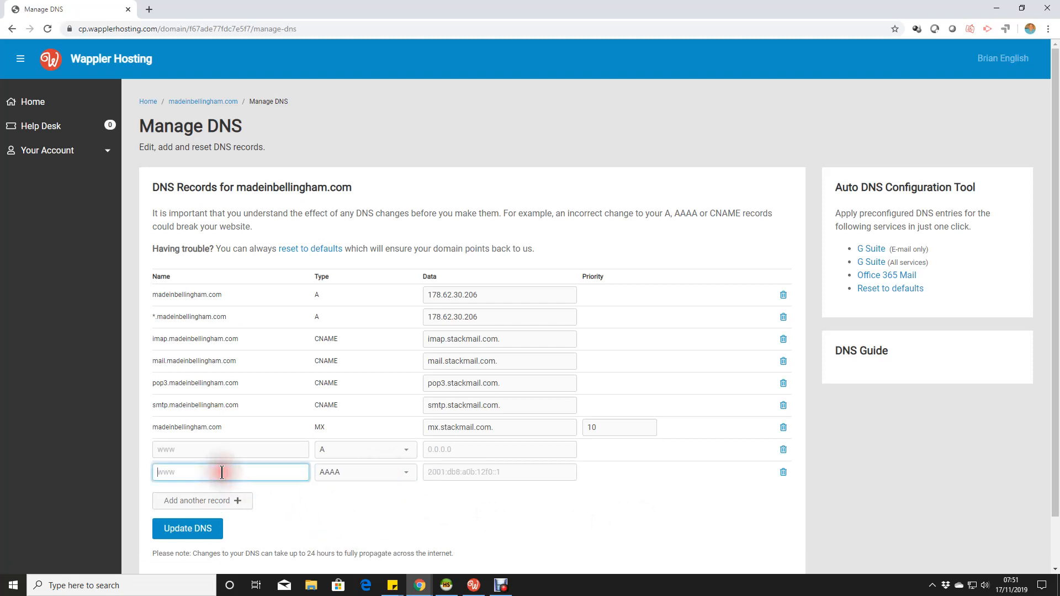
{"action": "mouse_move", "coordinate": [174, 472]}
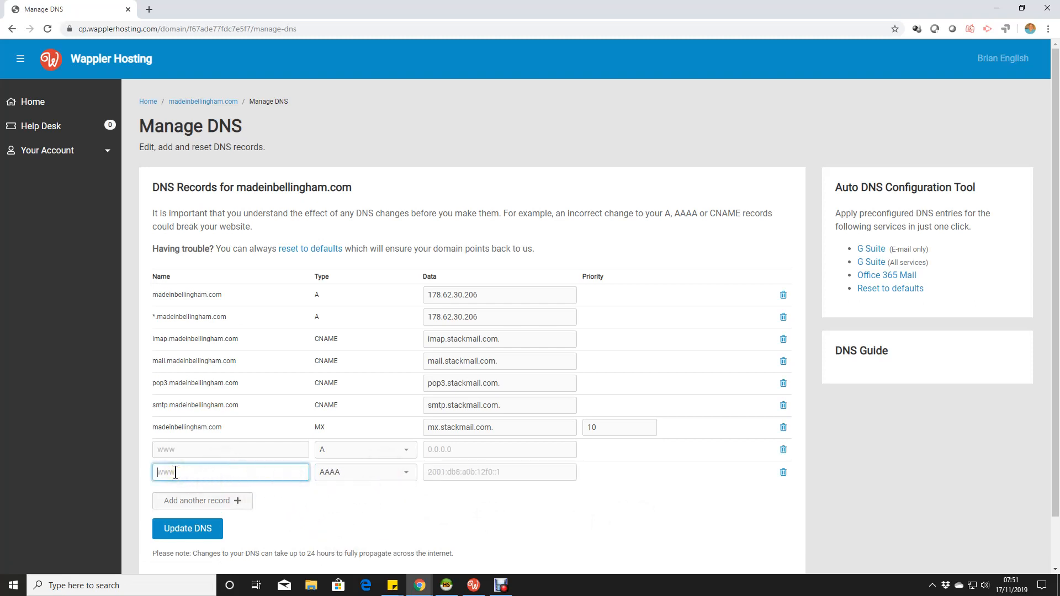
{"action": "type", "text": "madeinb"}
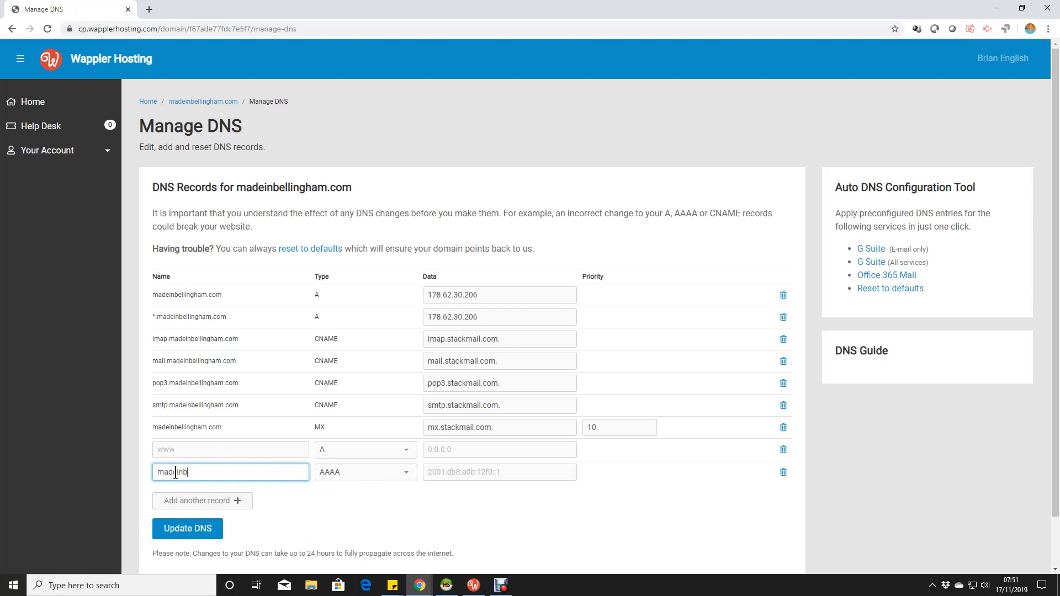
{"action": "type", "text": "eeloinghaM"}
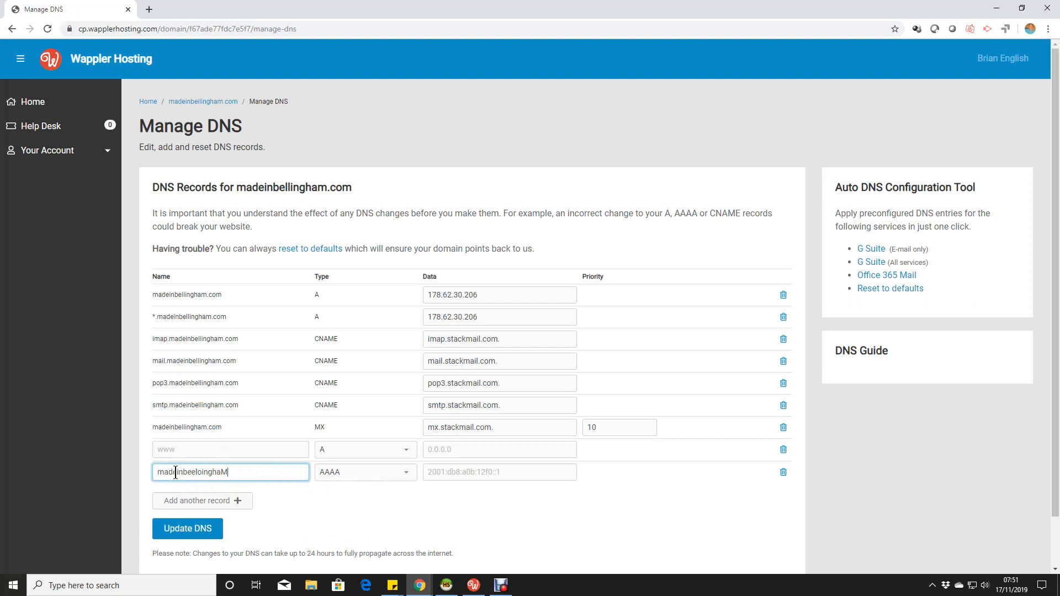
{"action": "type", "text": ".COM"}
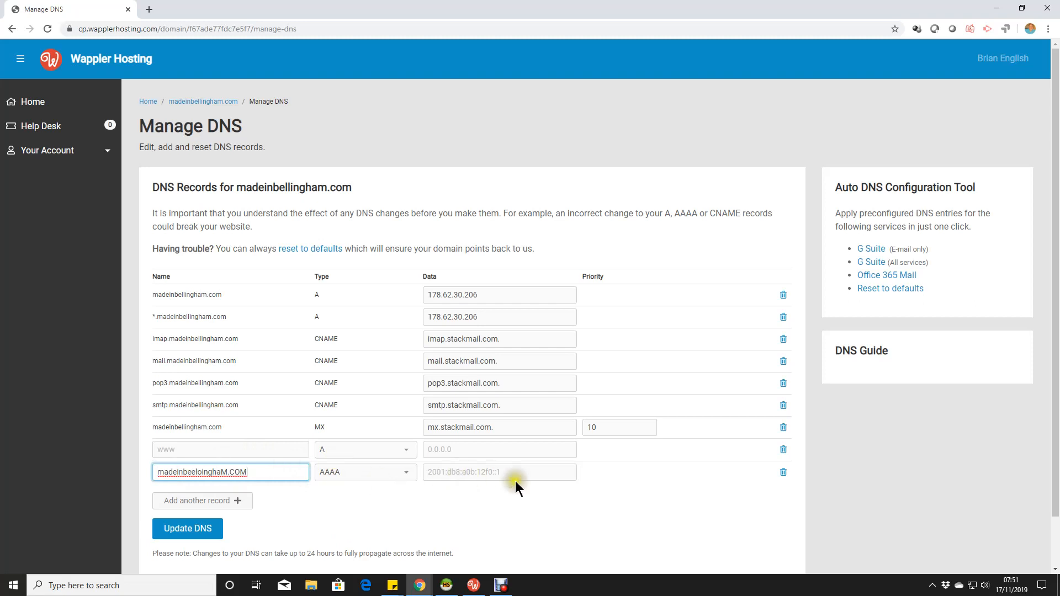
{"action": "left_click", "coordinate": [229, 472]}
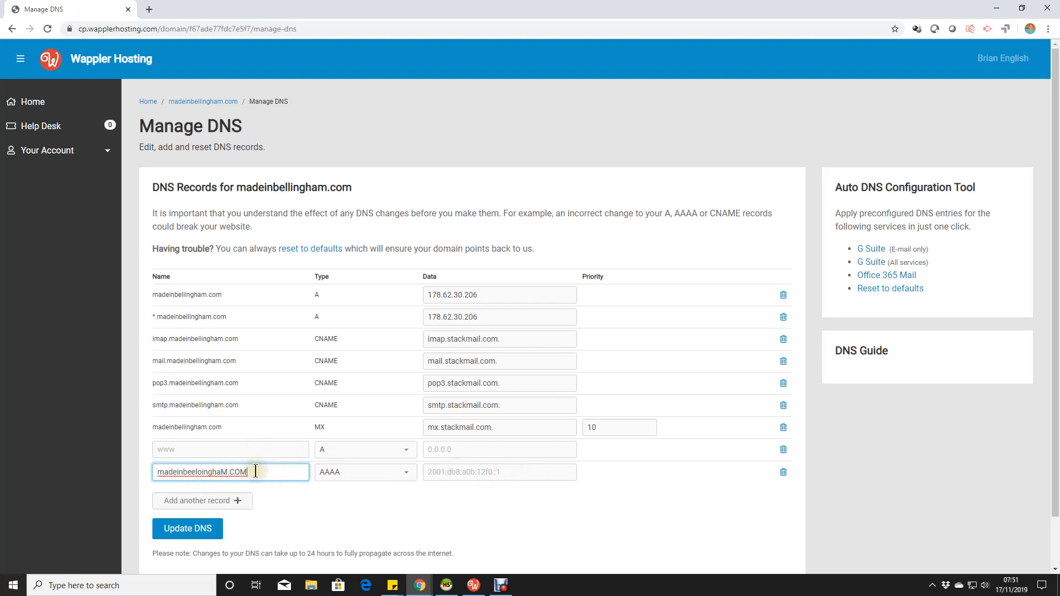
{"action": "mouse_move", "coordinate": [494, 478]}
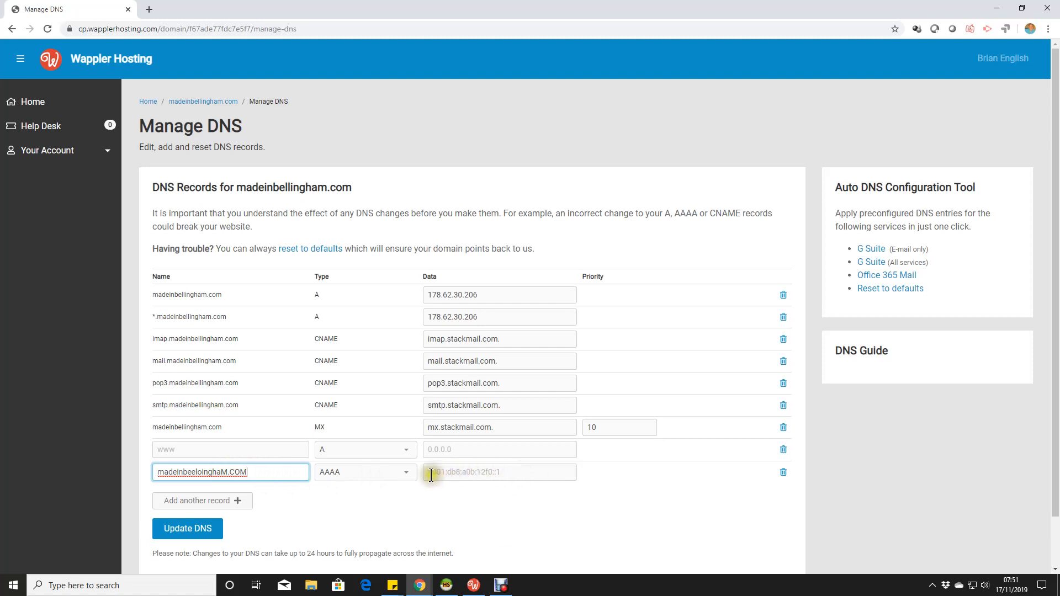
{"action": "left_click", "coordinate": [499, 472]}
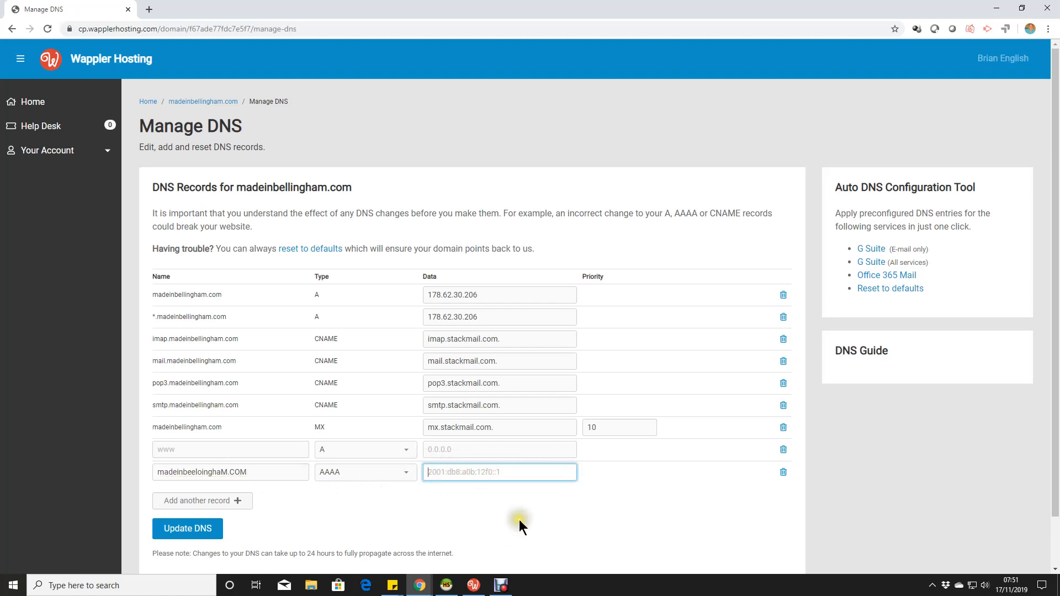
{"action": "mouse_move", "coordinate": [187, 529]}
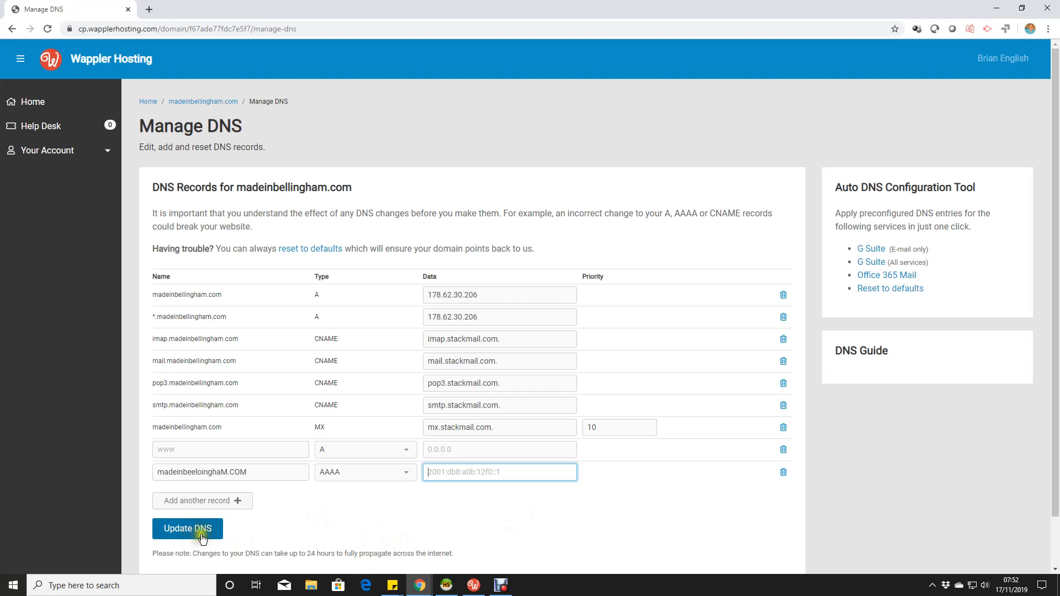
{"action": "mouse_move", "coordinate": [918, 519]}
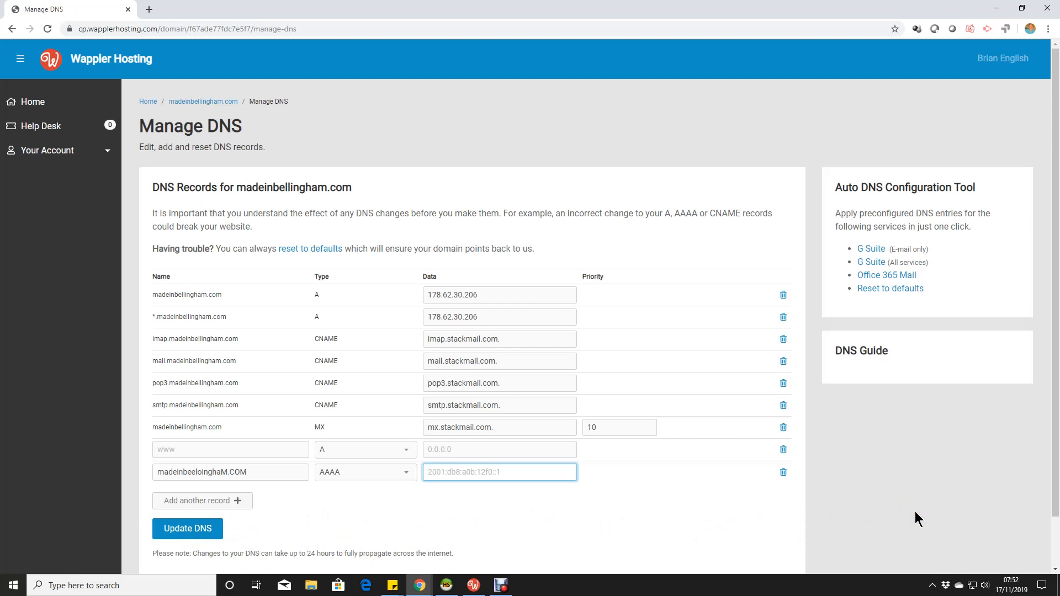
{"action": "mouse_move", "coordinate": [128, 10]}
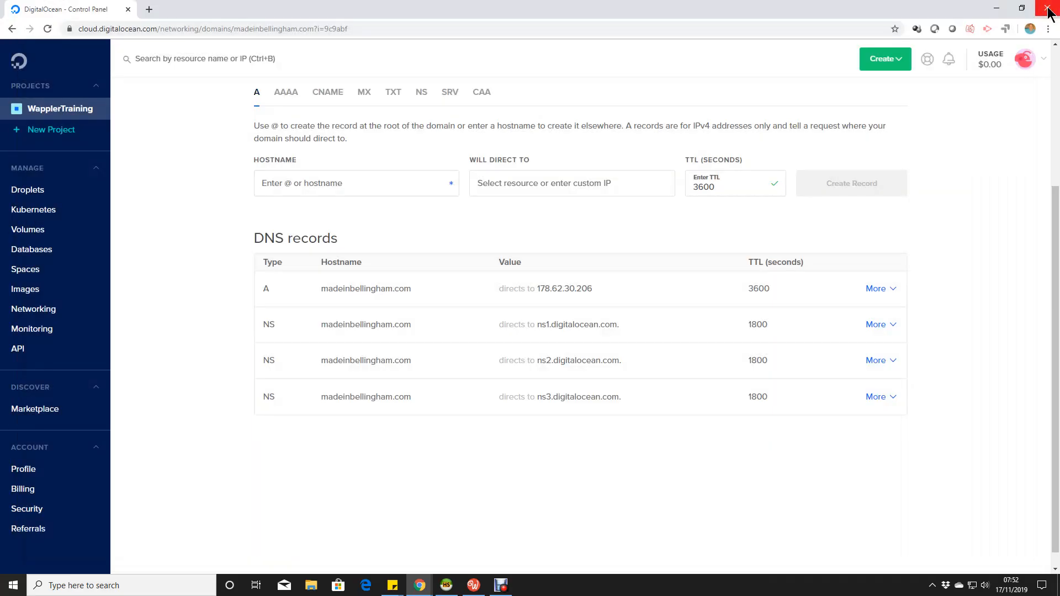
{"action": "mouse_move", "coordinate": [365, 289]}
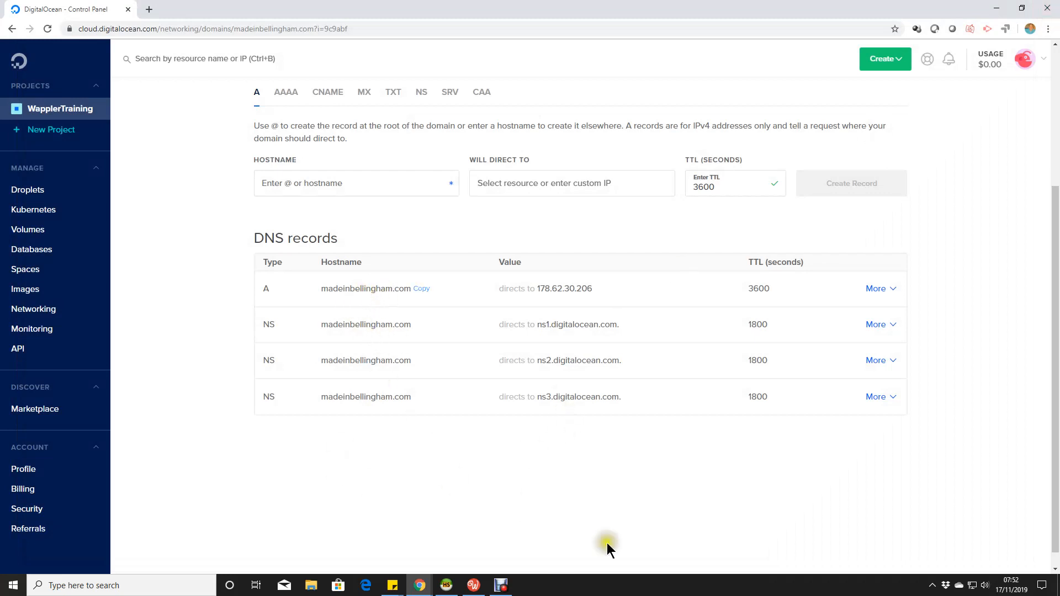
{"action": "mouse_move", "coordinate": [838, 536]}
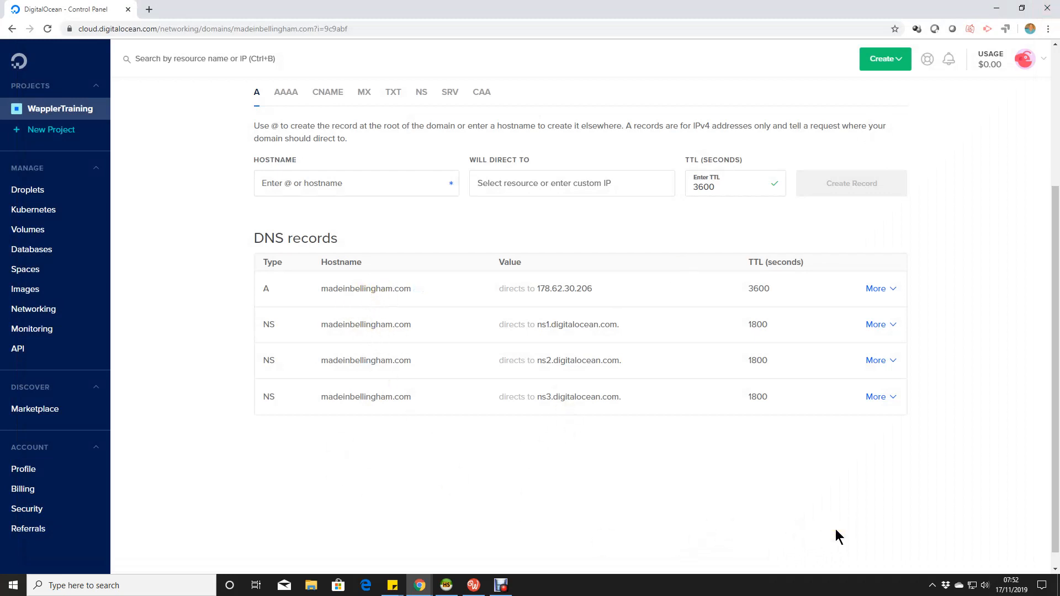
Load madeinbellingham.com in the browser tab in place of the DNS records page.
{"action": "left_click", "coordinate": [212, 29]}
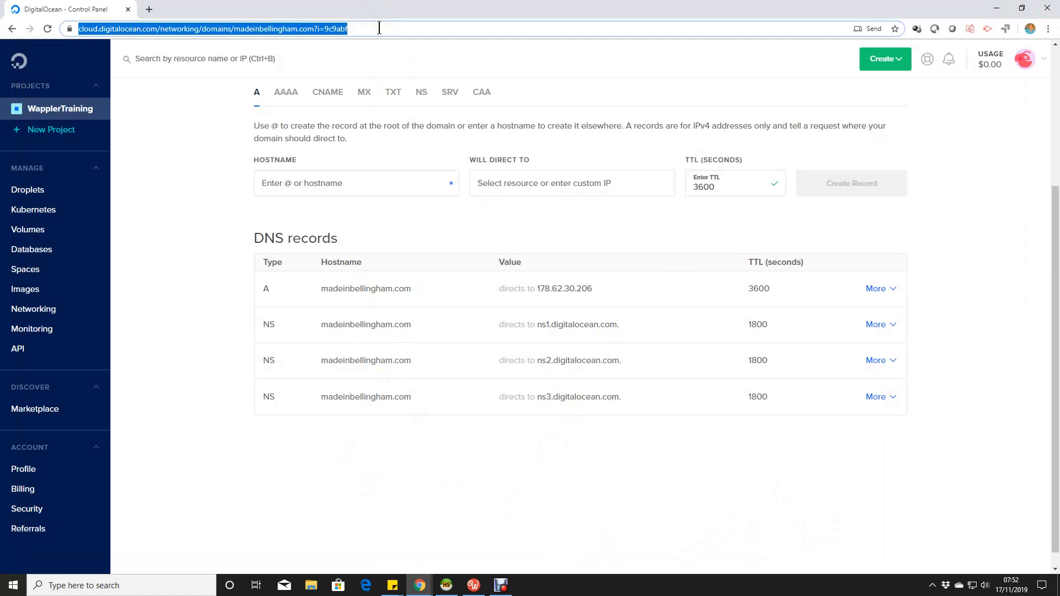
{"action": "type", "text": "MADE"}
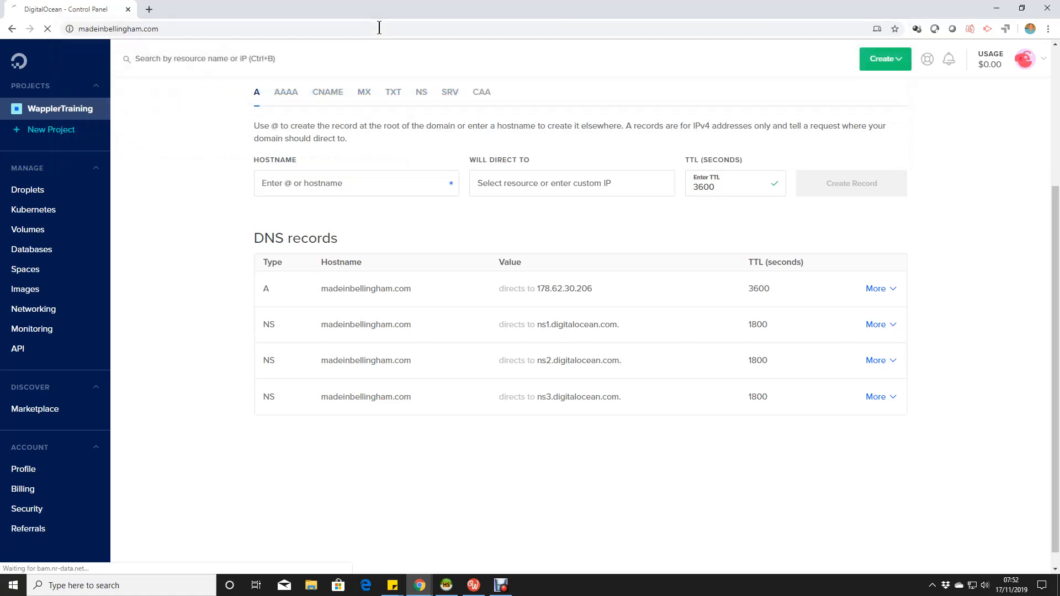
{"action": "key", "text": "Return"}
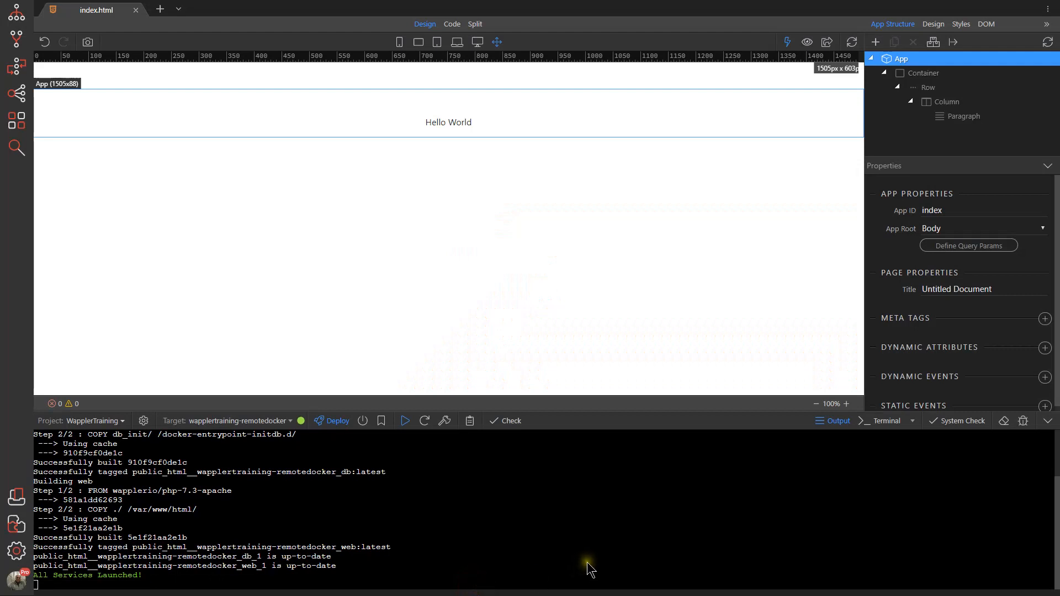
{"action": "left_click", "coordinate": [143, 421]}
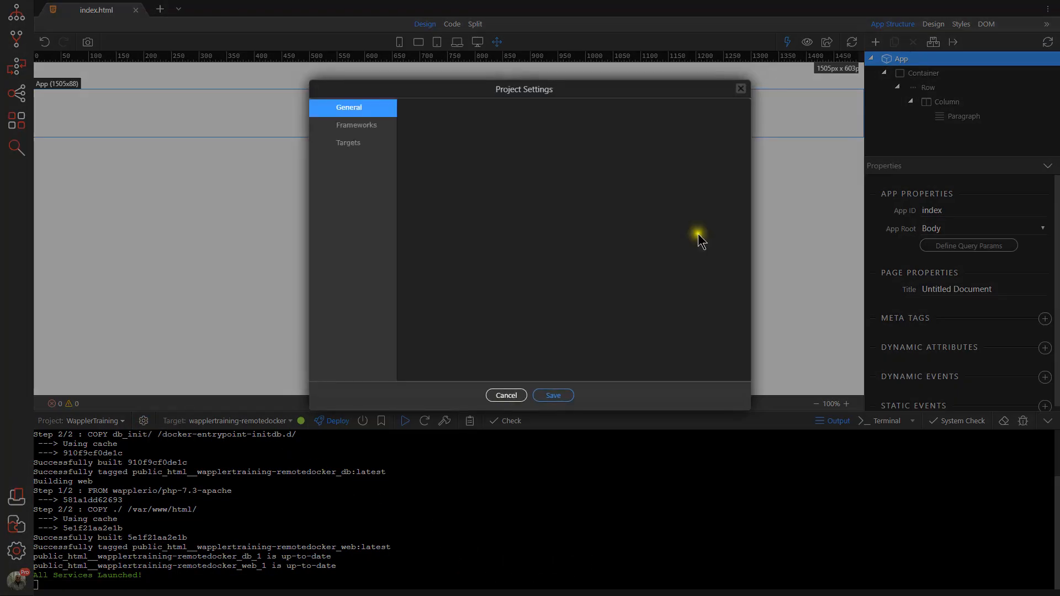
{"action": "left_click", "coordinate": [348, 143]}
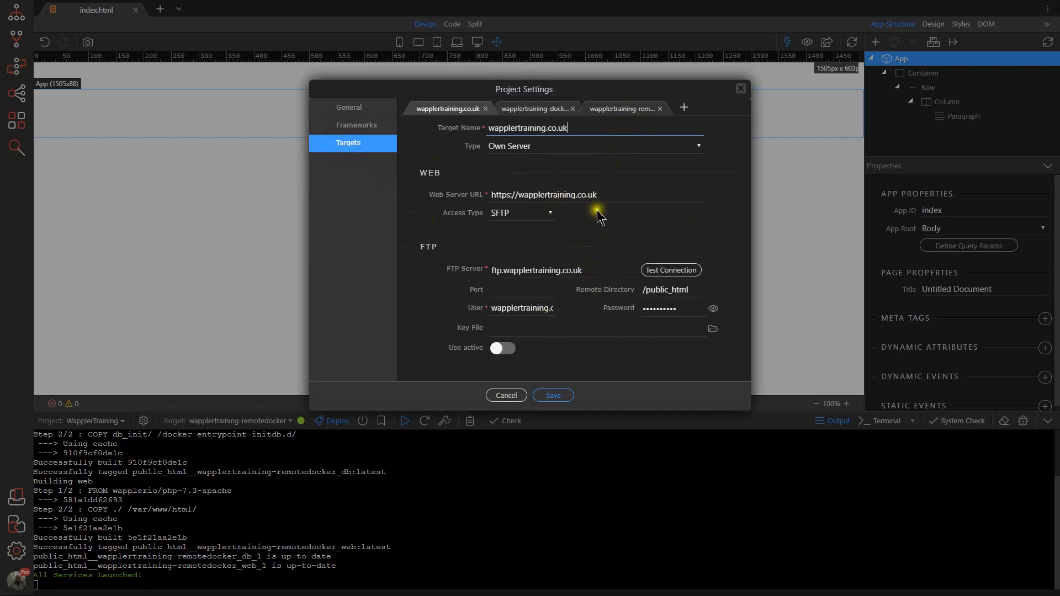
{"action": "left_click", "coordinate": [622, 108]}
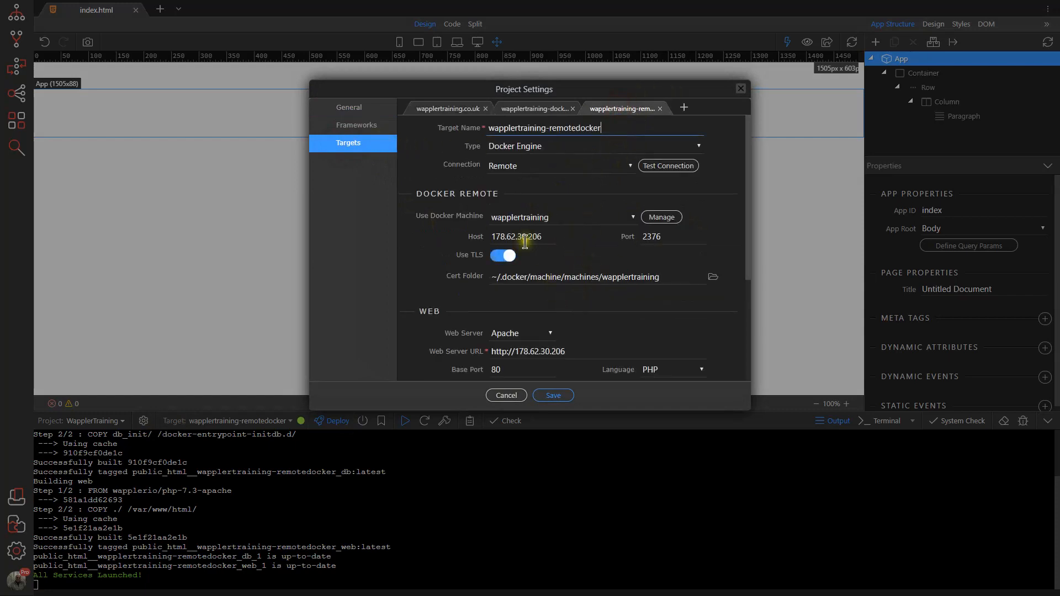
{"action": "mouse_move", "coordinate": [514, 355]}
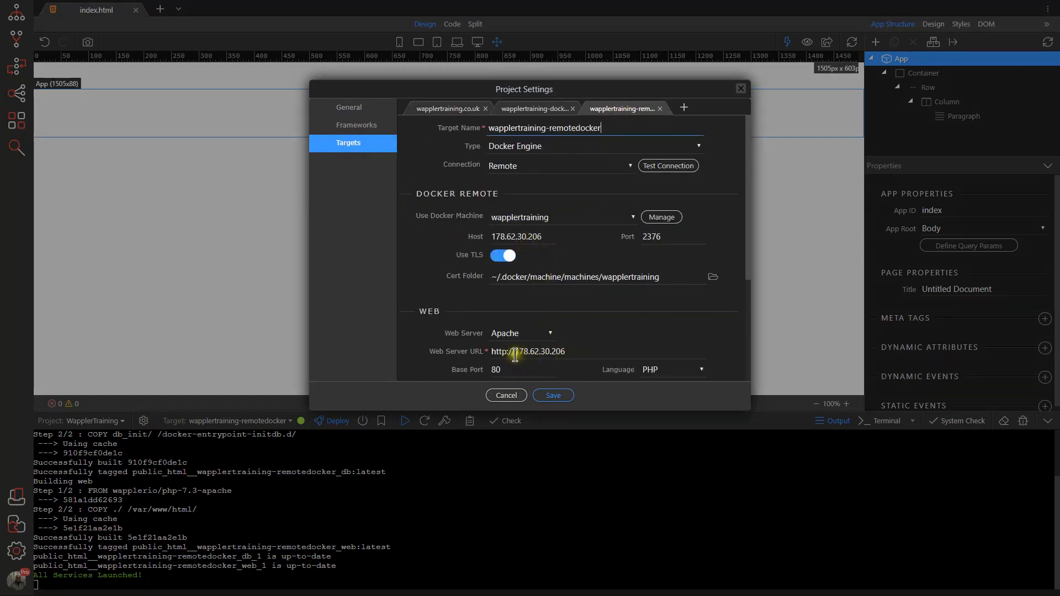
{"action": "double_click", "coordinate": [531, 351]}
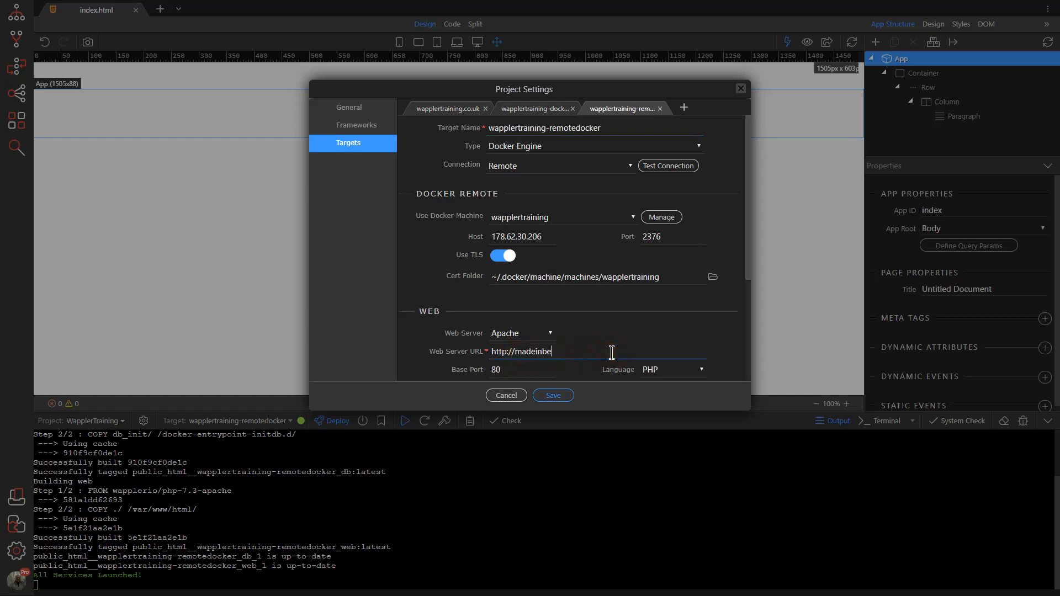
{"action": "type", "text": "llingham.com"}
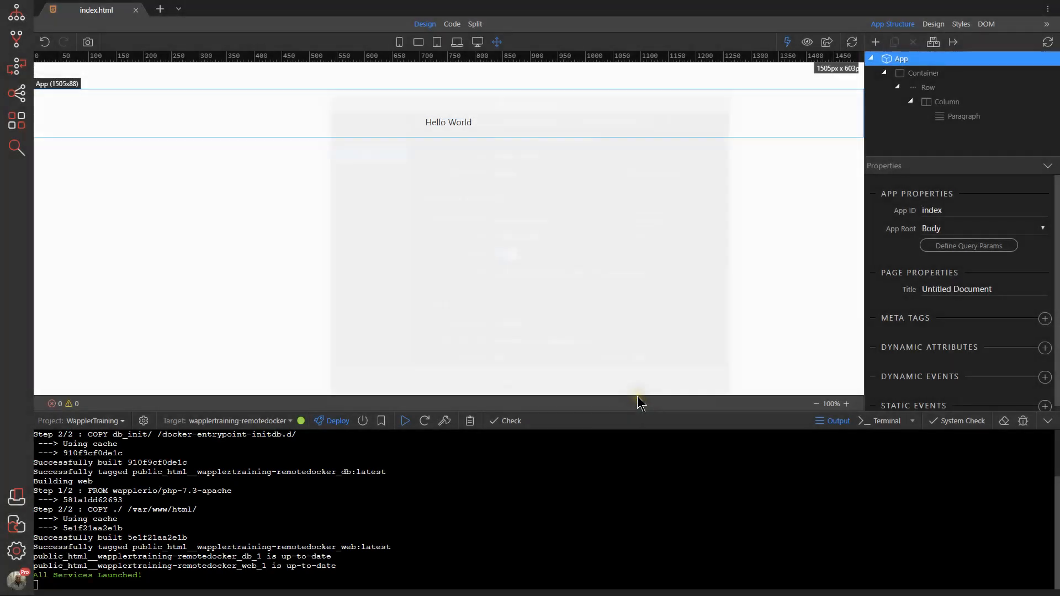
{"action": "mouse_move", "coordinate": [827, 42]}
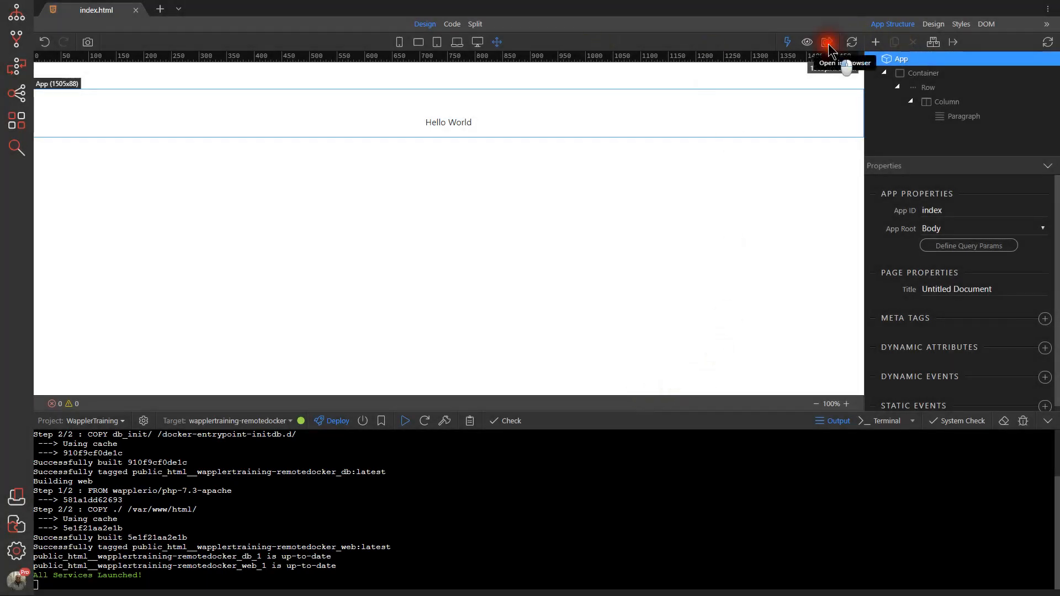
{"action": "left_click", "coordinate": [827, 42]}
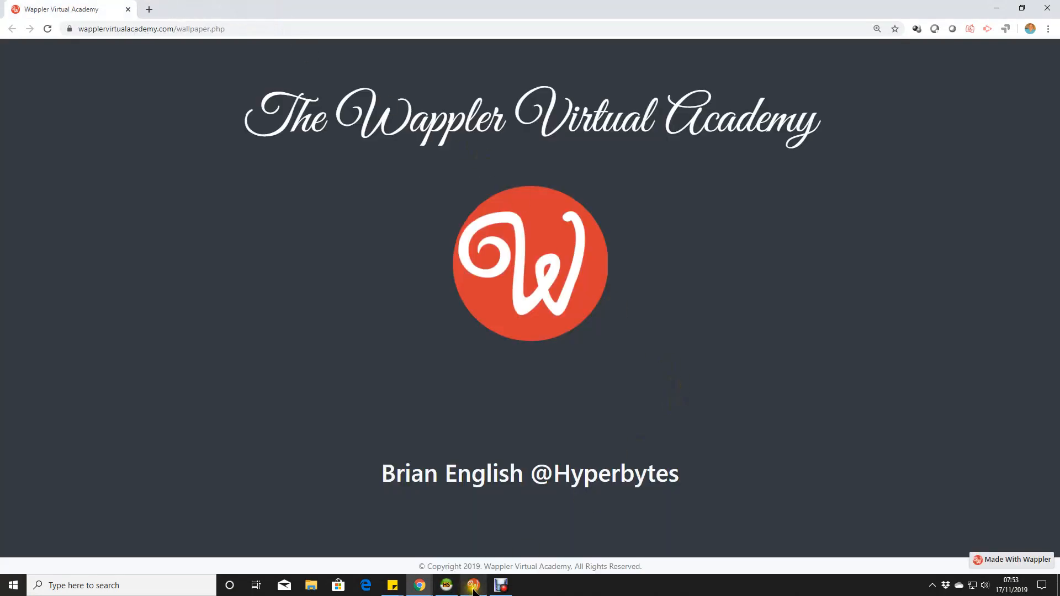
{"action": "left_click", "coordinate": [472, 585]}
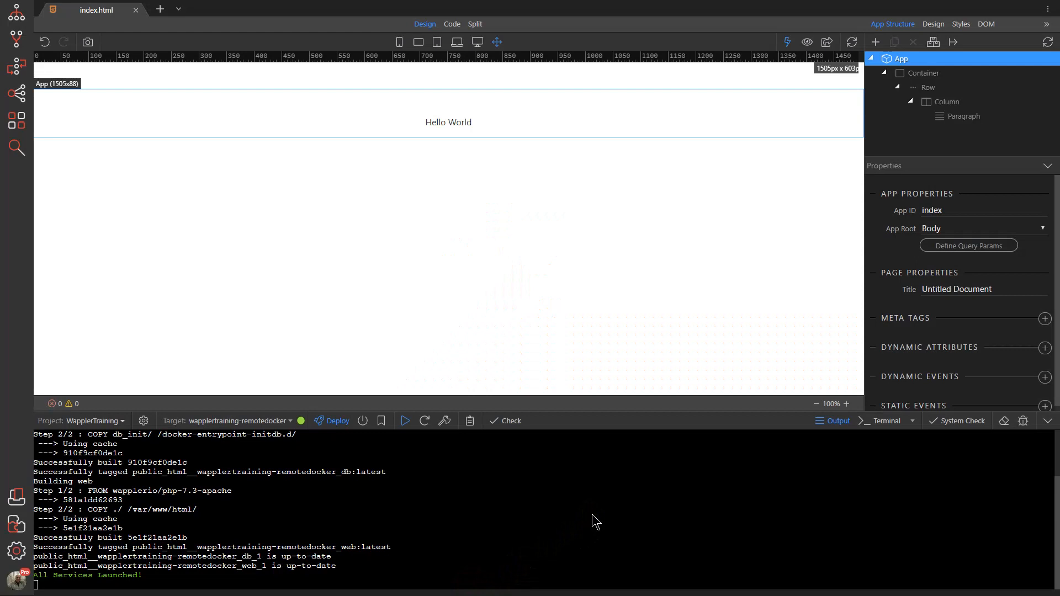
{"action": "mouse_move", "coordinate": [269, 421]}
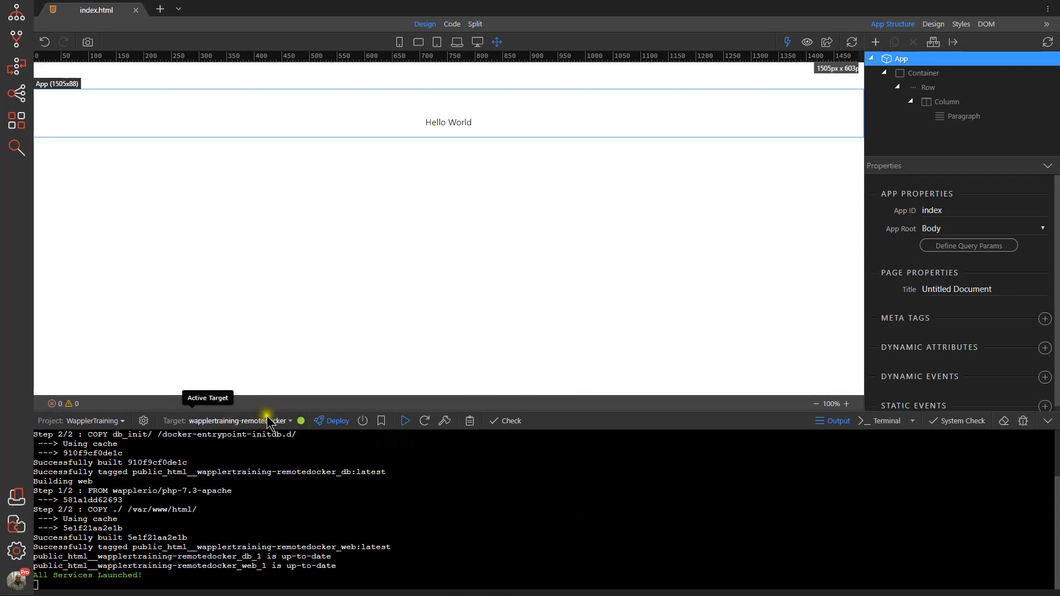
{"action": "mouse_move", "coordinate": [298, 431]}
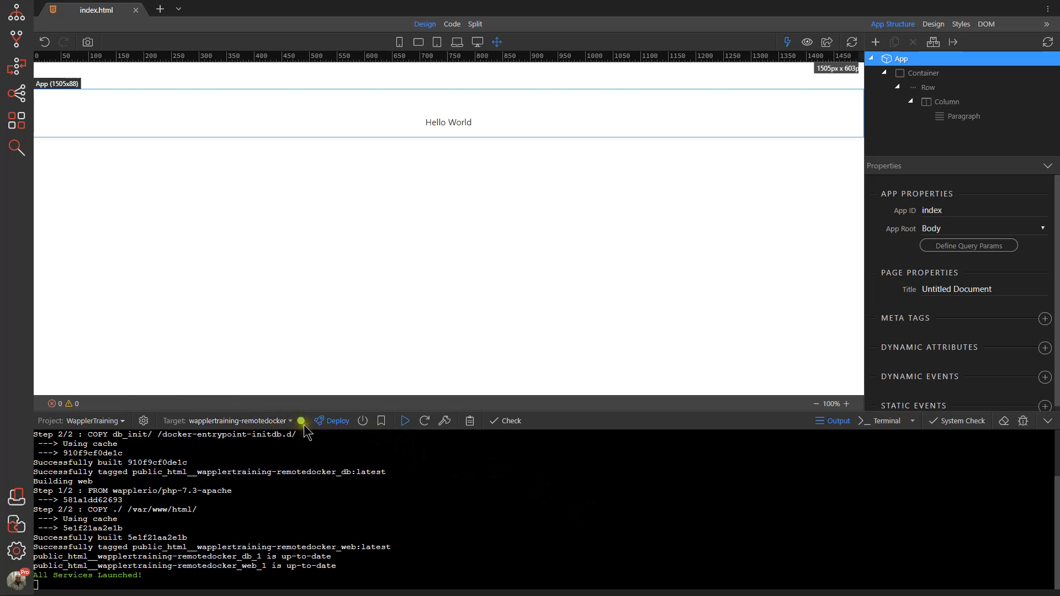
{"action": "mouse_move", "coordinate": [302, 424]}
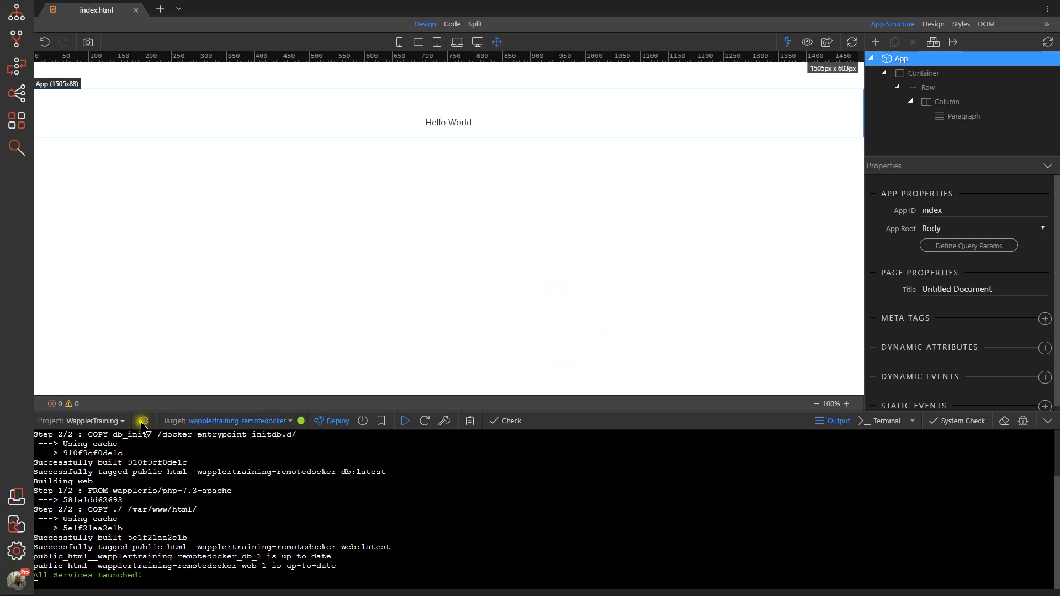
{"action": "left_click", "coordinate": [142, 421]}
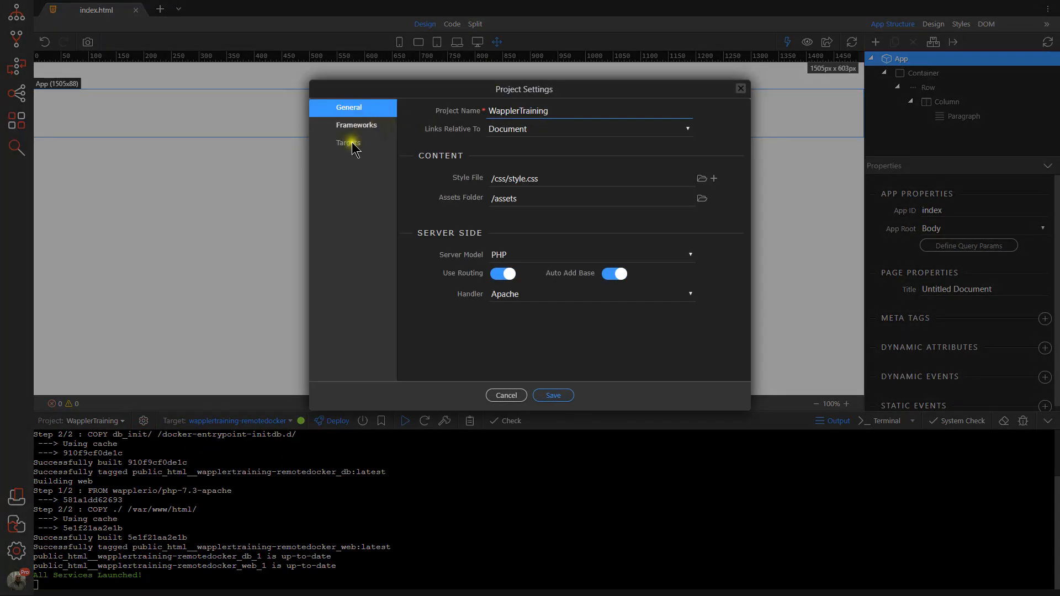
{"action": "left_click", "coordinate": [348, 142]}
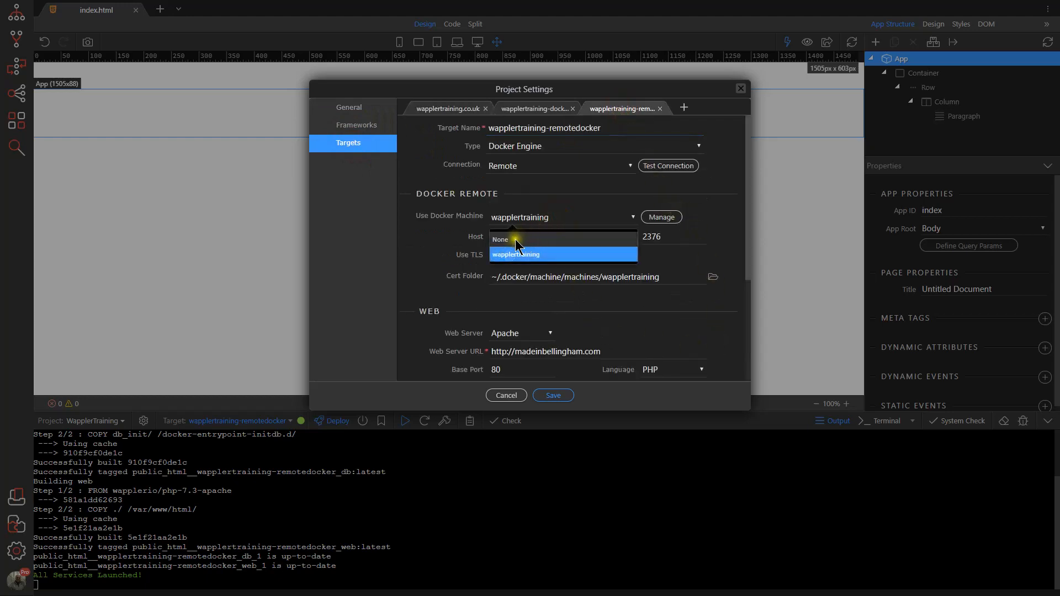
{"action": "left_click", "coordinate": [501, 239]}
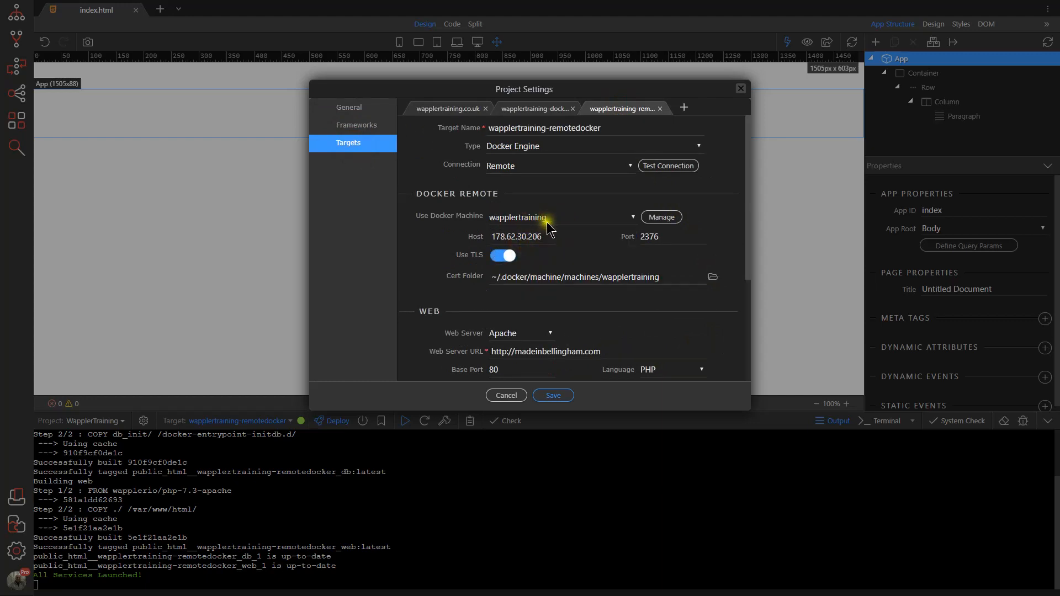
{"action": "mouse_move", "coordinate": [570, 428]}
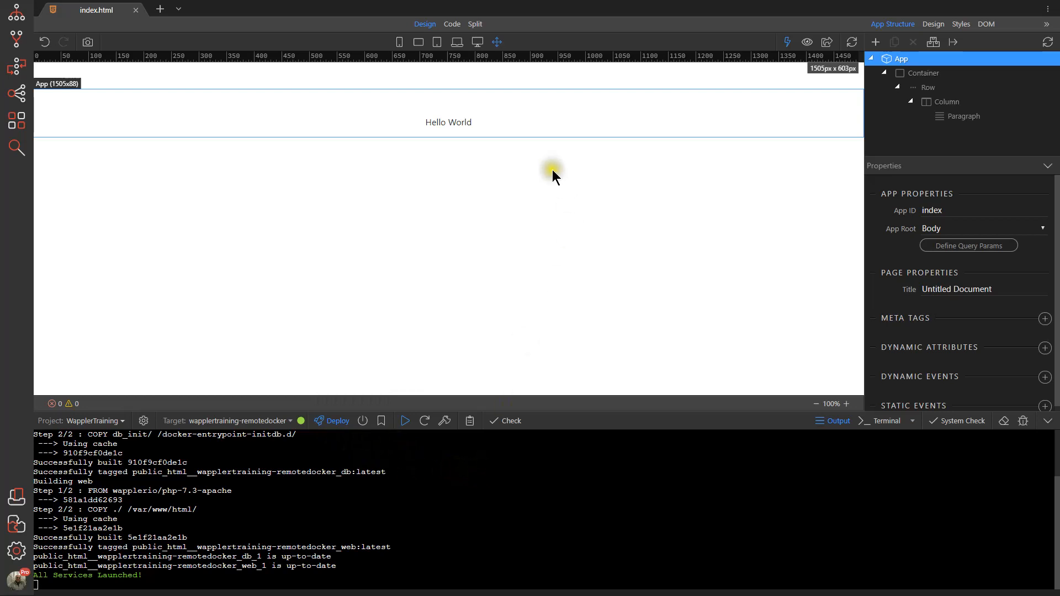
{"action": "mouse_move", "coordinate": [662, 445]}
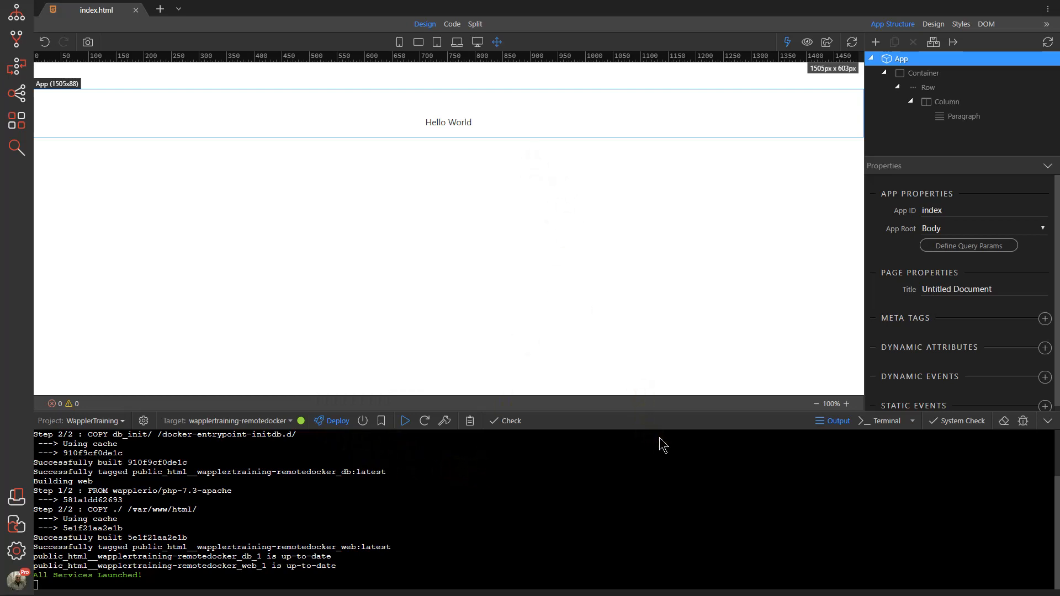